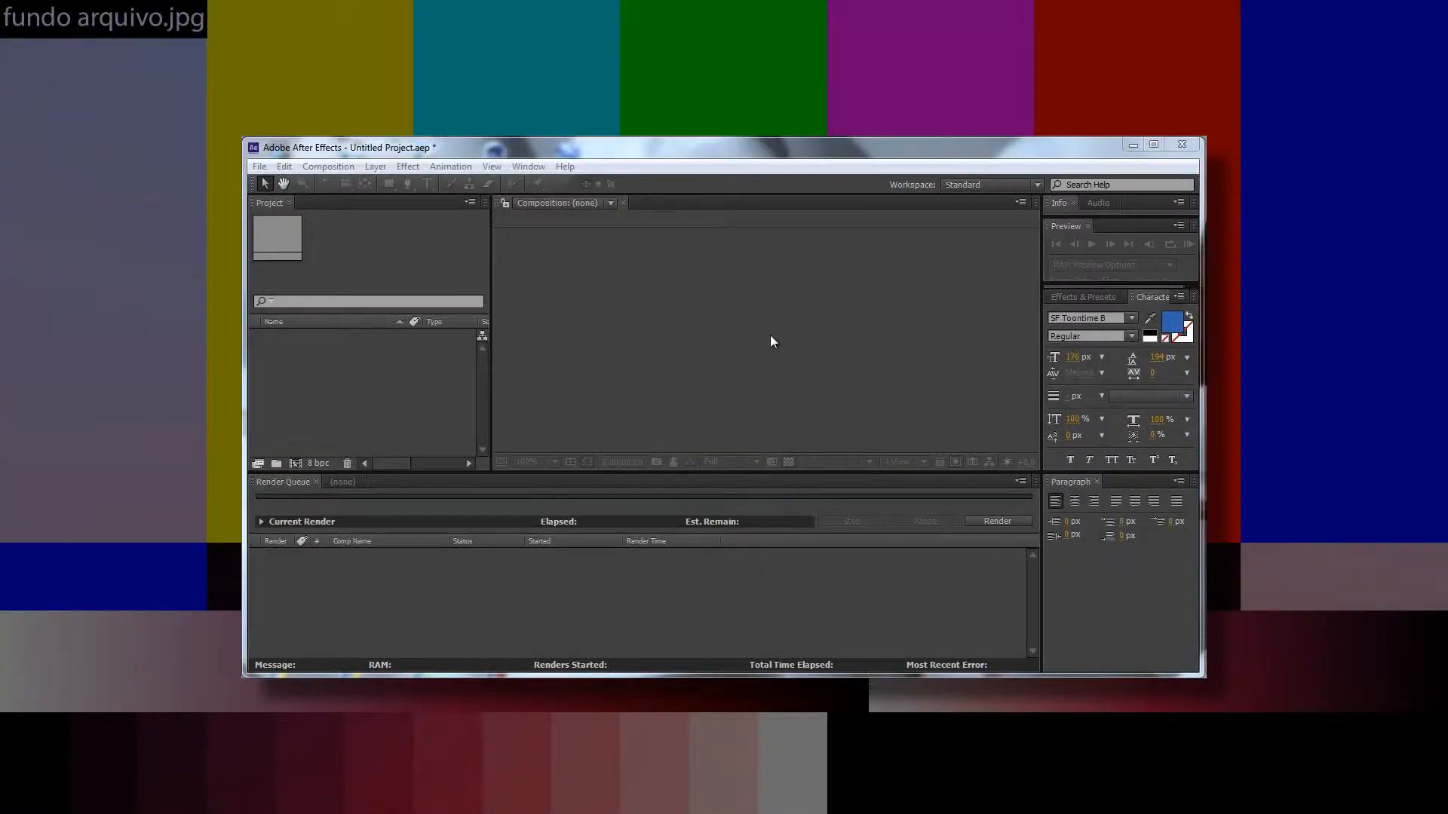
{"action": "mouse_move", "coordinate": [651, 318]}
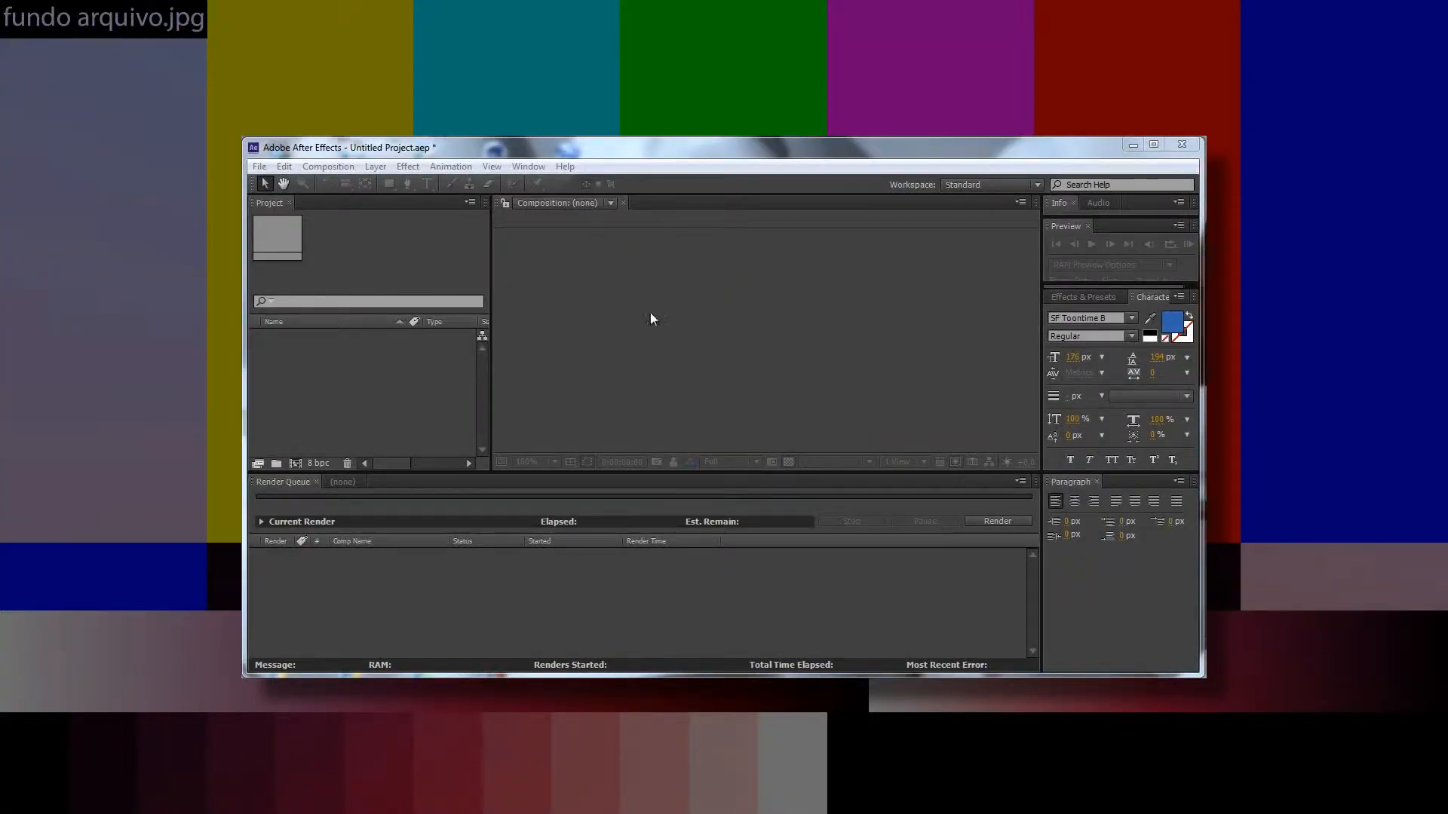
{"action": "mouse_move", "coordinate": [593, 330]}
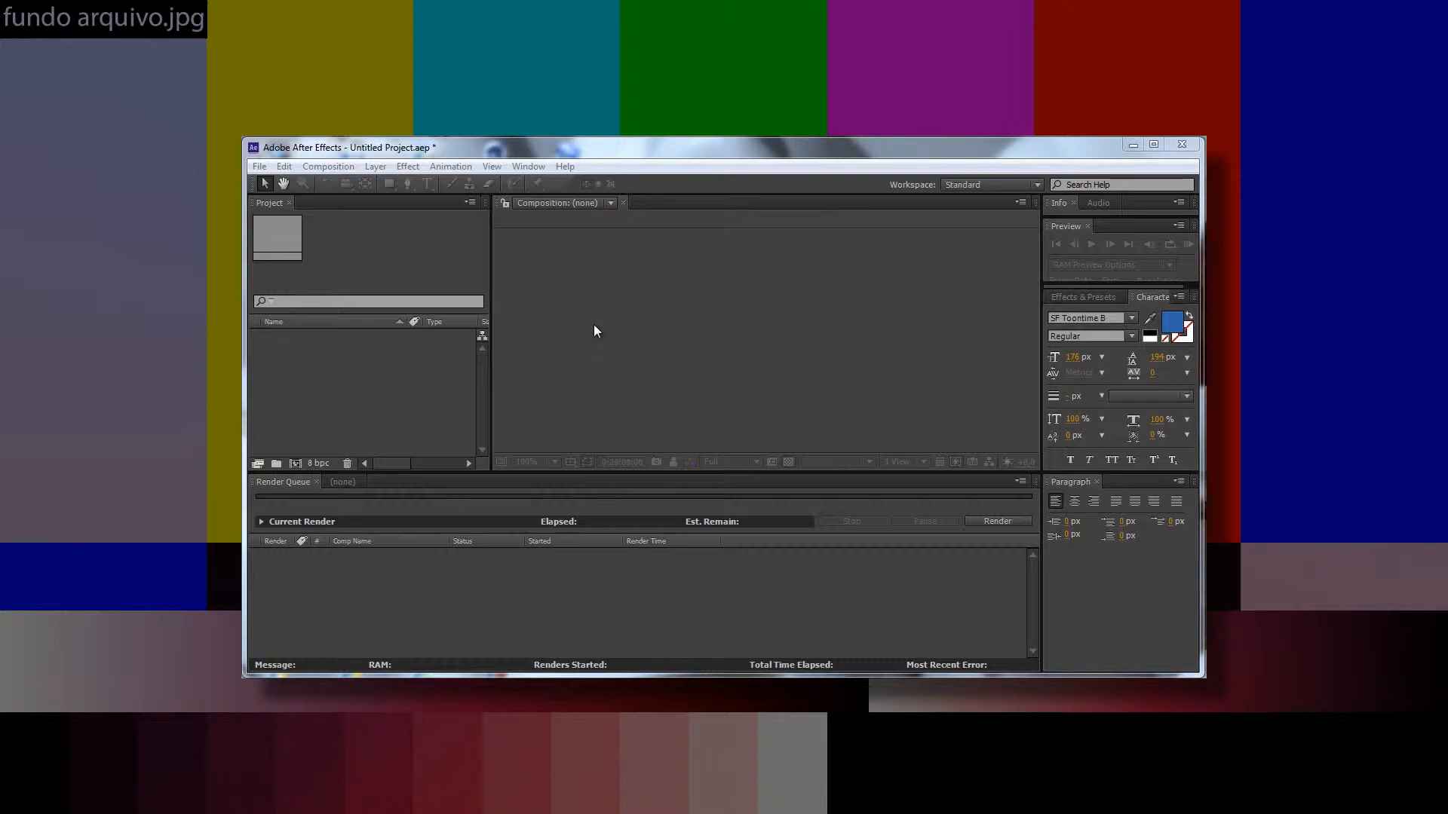
{"action": "mouse_move", "coordinate": [595, 349]}
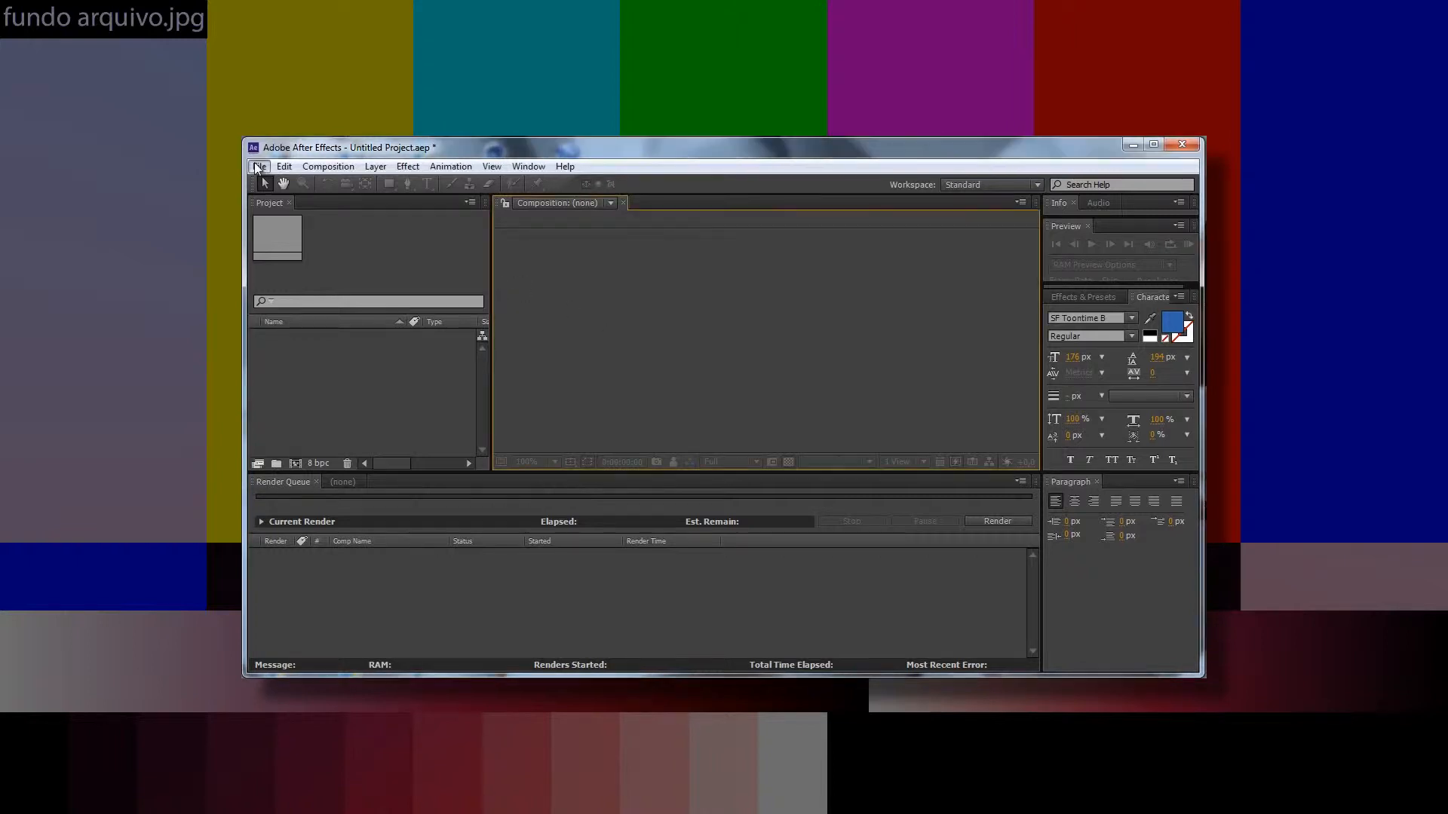
Step: Start a file import and select the first frame of the apres 2 trat JPEG sequence
{"action": "left_click", "coordinate": [259, 165]}
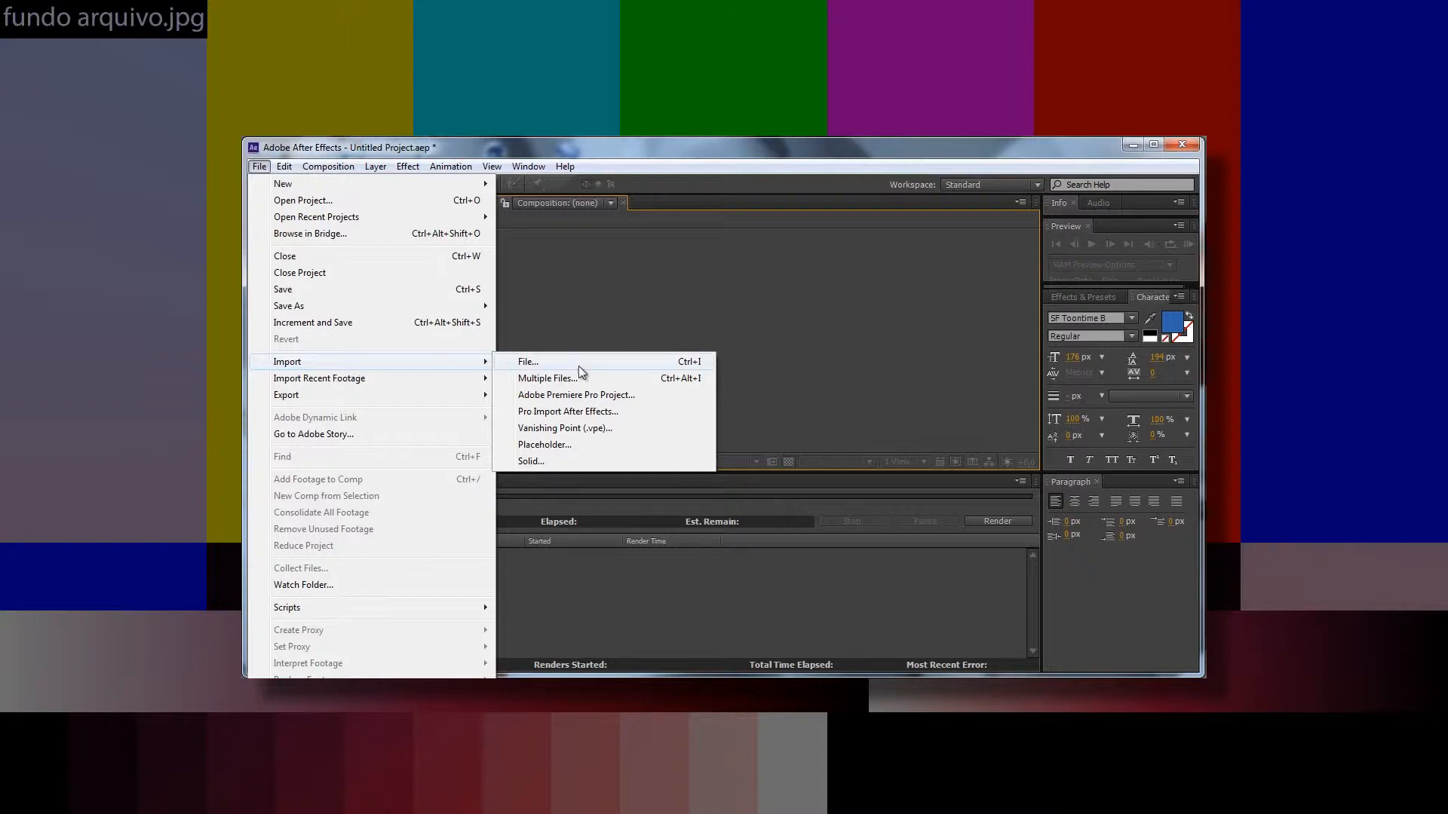
{"action": "mouse_move", "coordinate": [694, 378]}
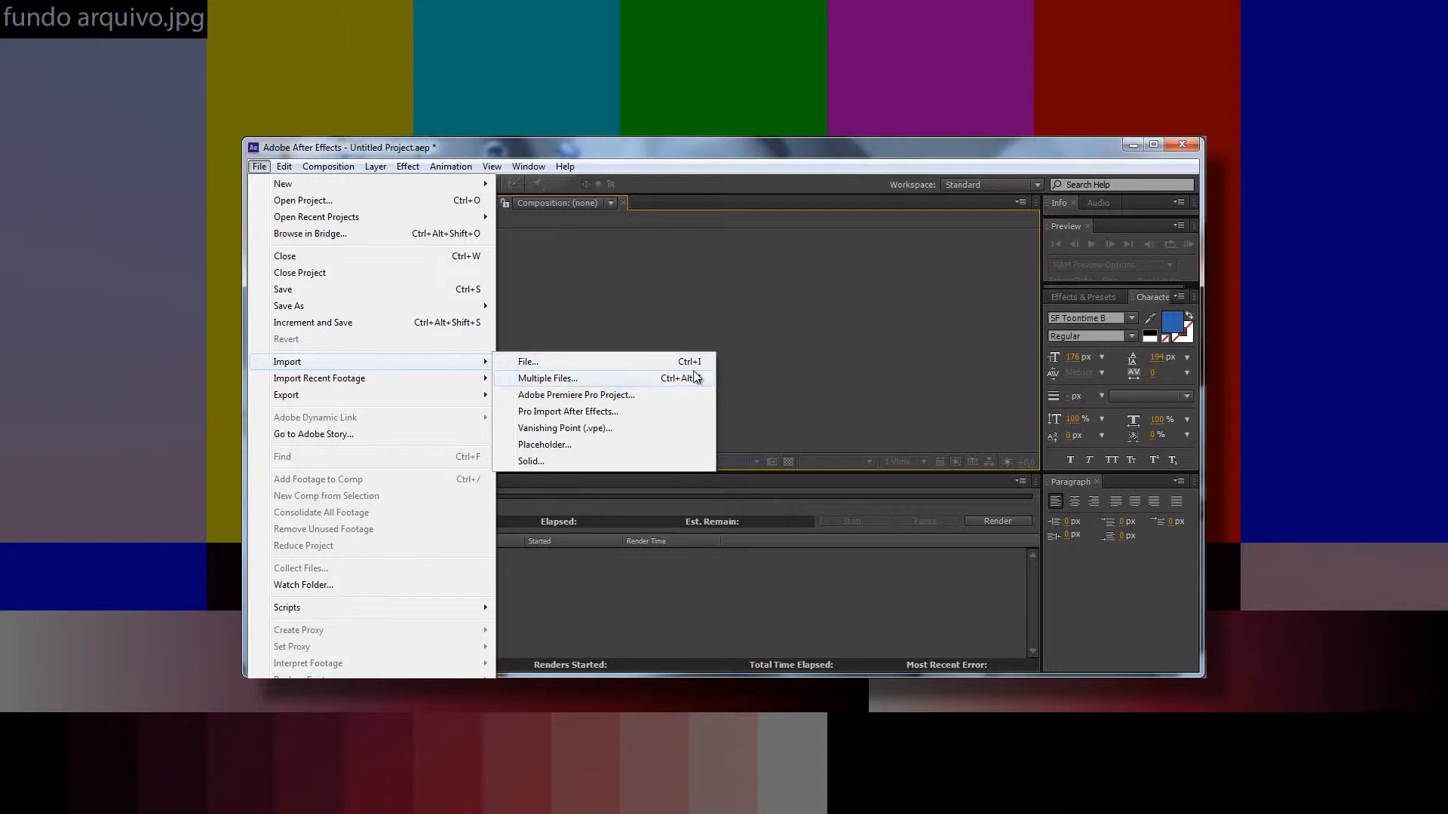
{"action": "key", "text": "Ctrl+I"}
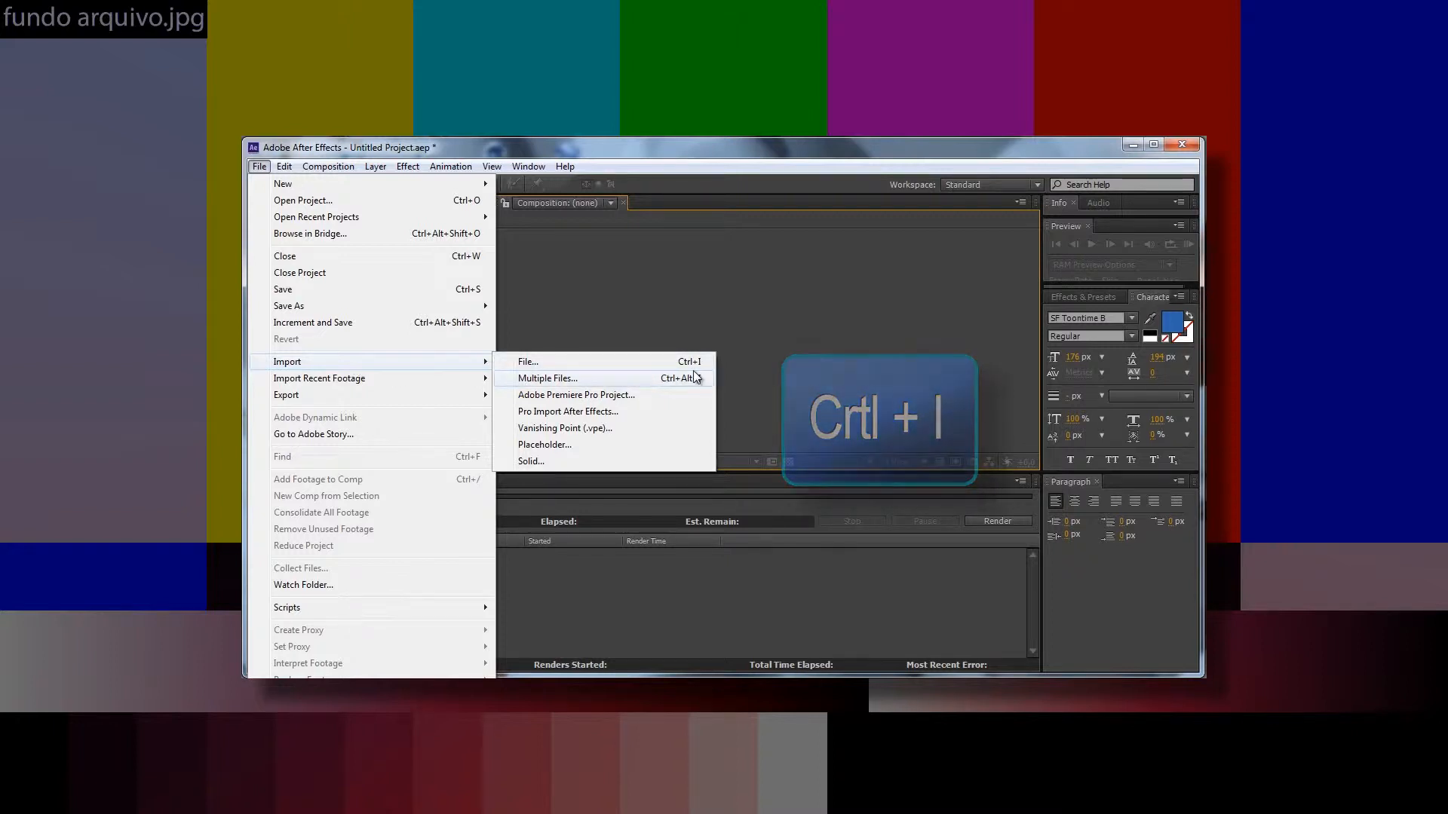
{"action": "left_click", "coordinate": [526, 361]}
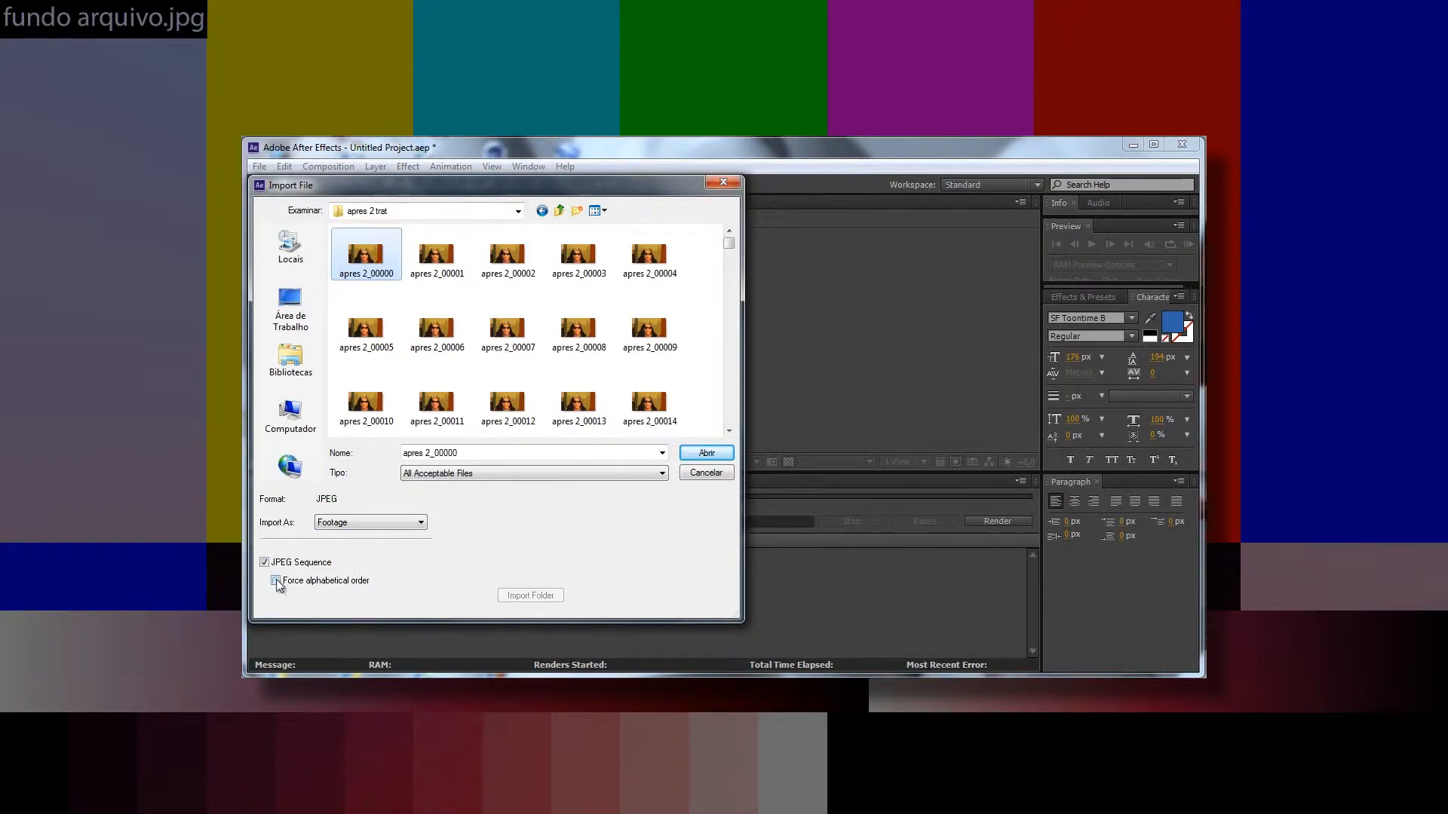
{"action": "left_click", "coordinate": [706, 452]}
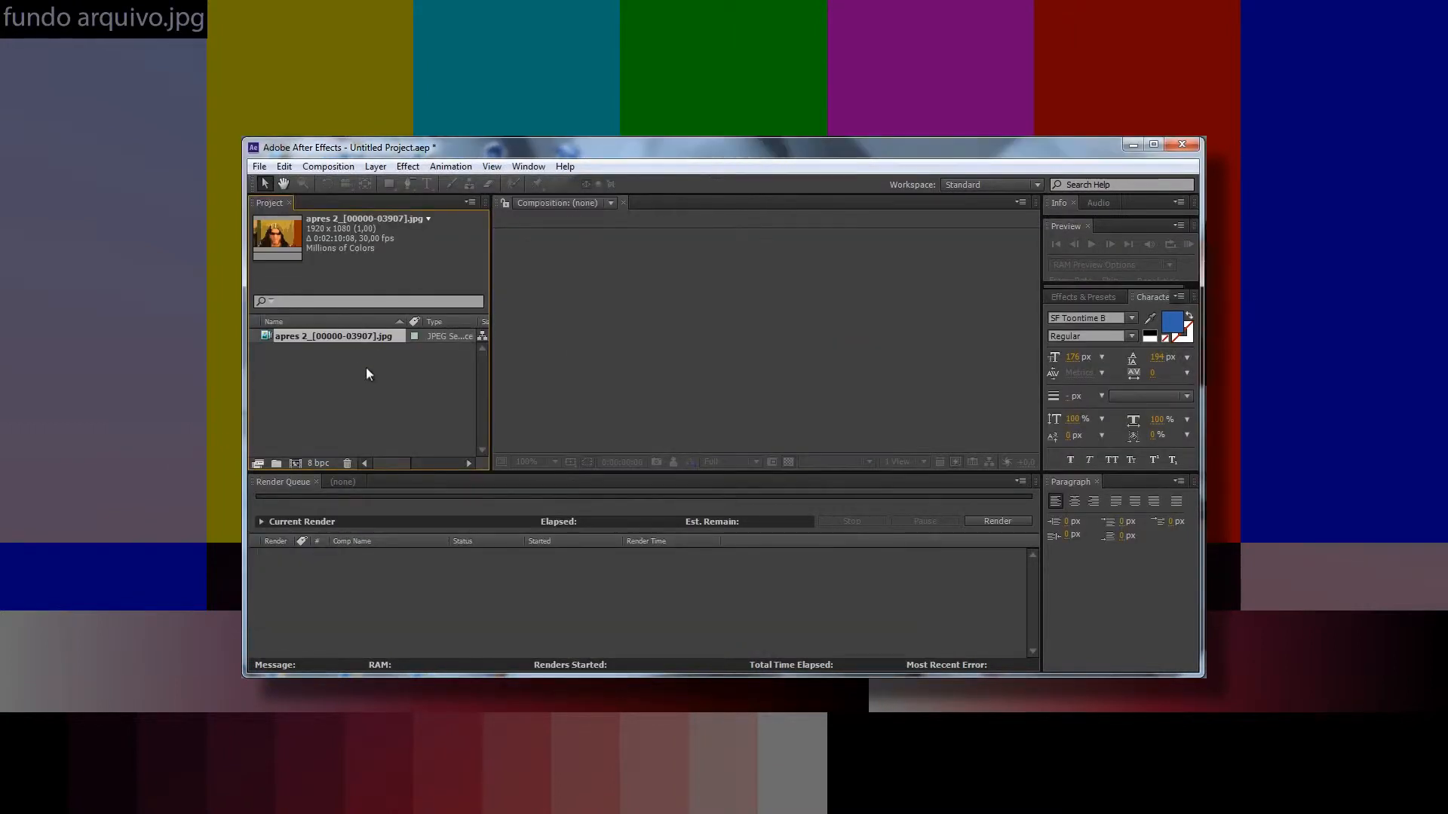
{"action": "mouse_move", "coordinate": [330, 406]}
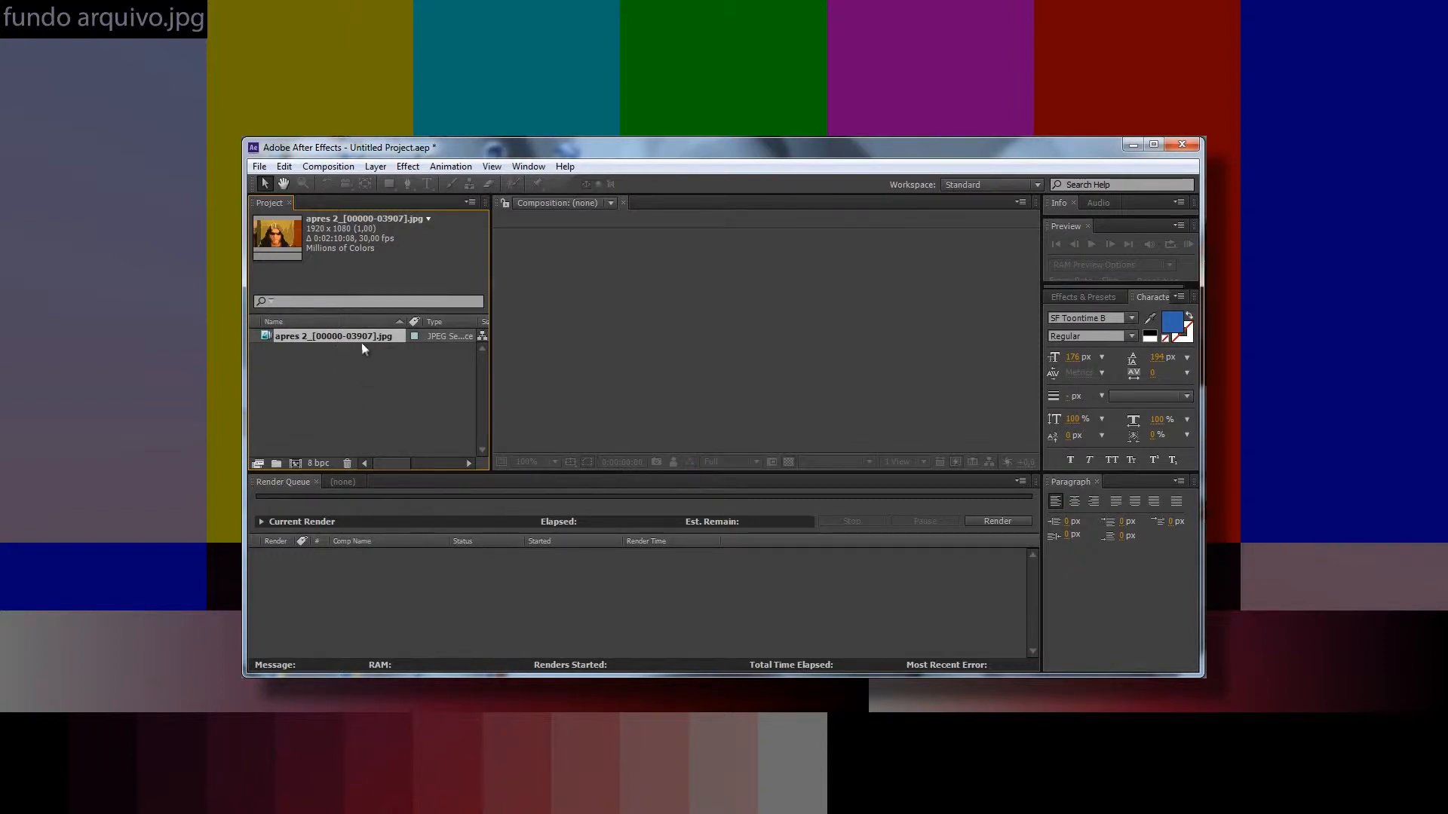
{"action": "mouse_move", "coordinate": [394, 423]}
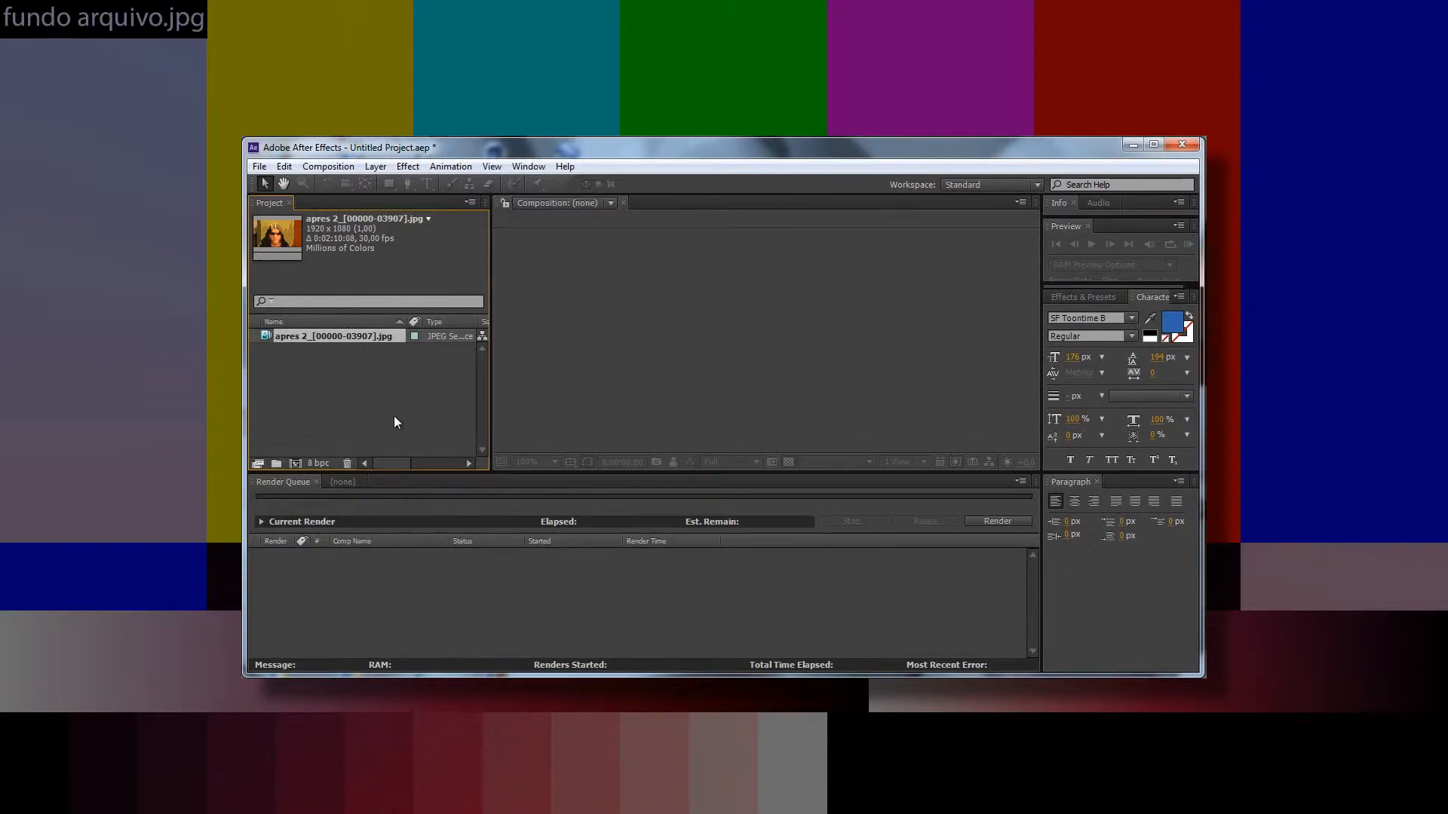
{"action": "mouse_move", "coordinate": [357, 235]}
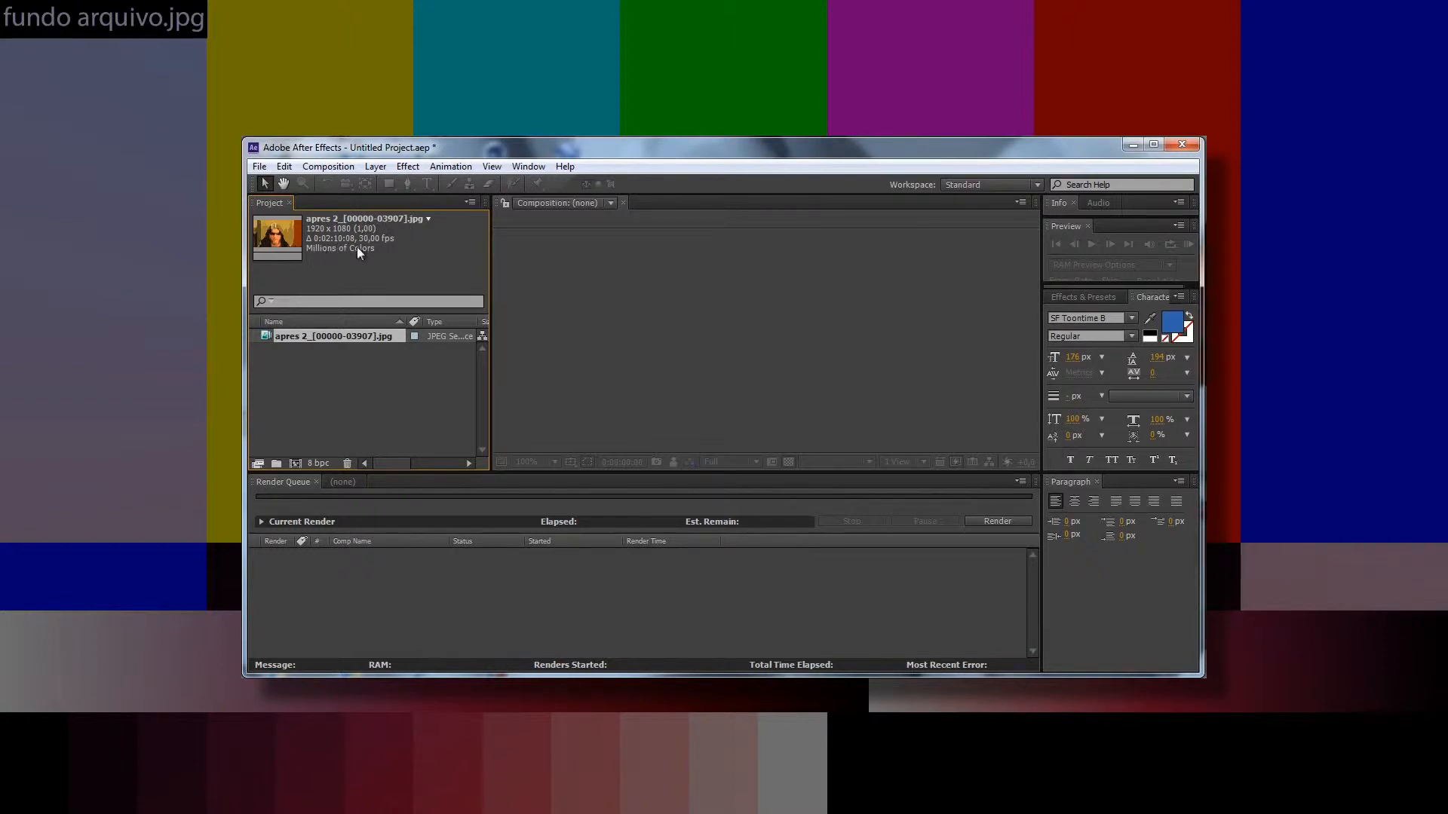
Step: Open the apres 2 image sequence in the footage viewer to preview the hooded figure
{"action": "double_click", "coordinate": [337, 334]}
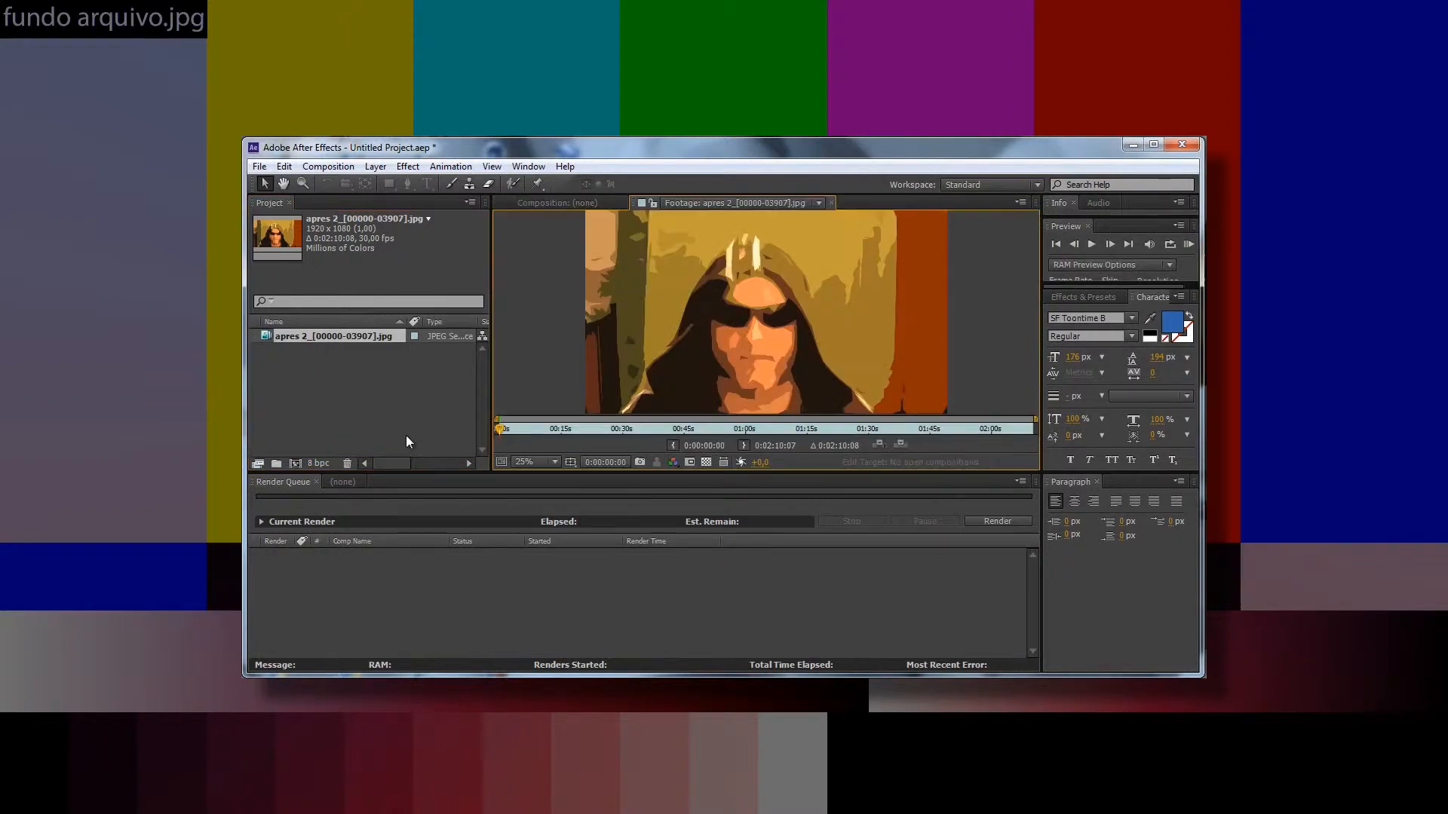
{"action": "mouse_move", "coordinate": [517, 437]}
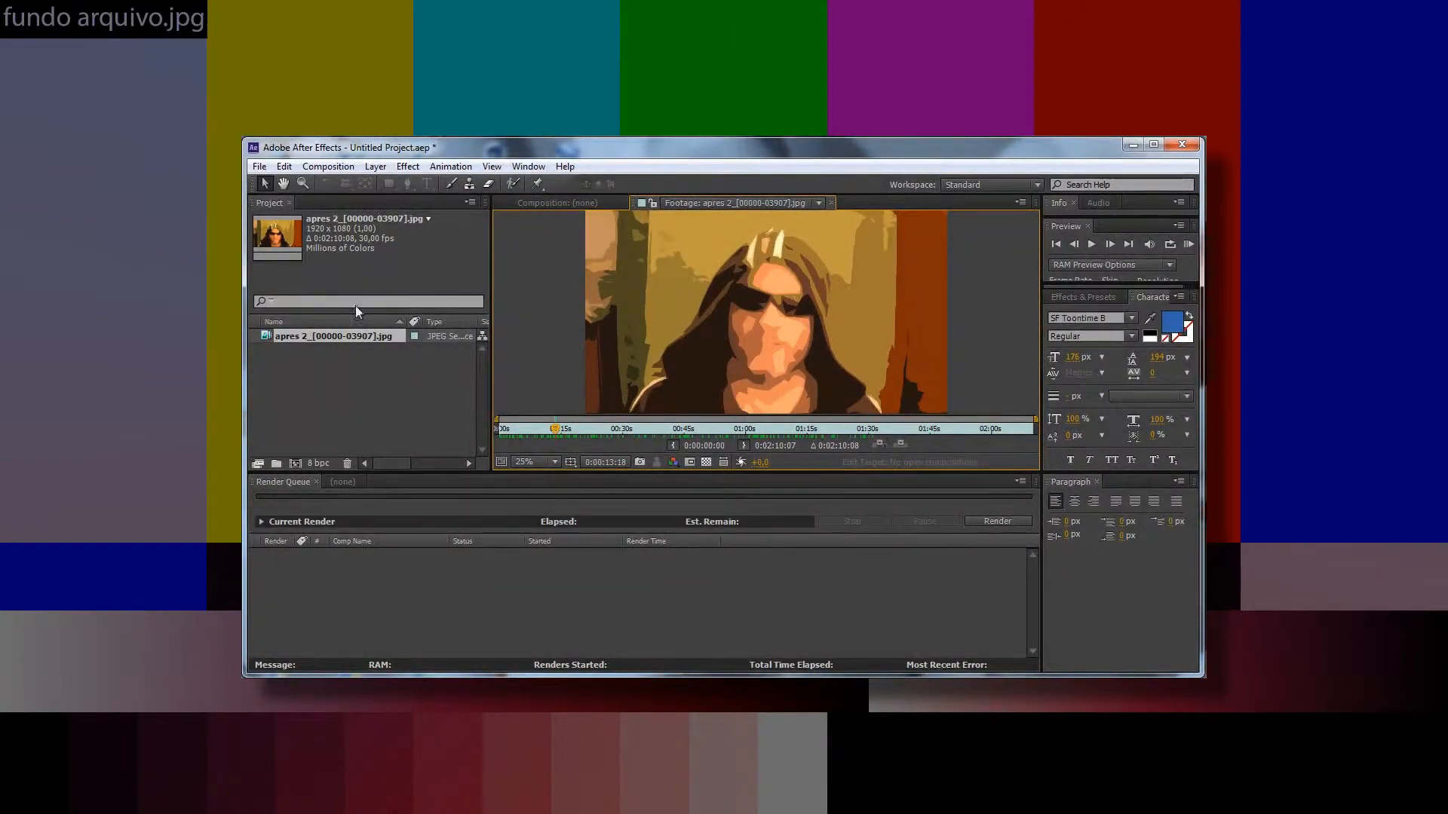
{"action": "left_click", "coordinate": [830, 202]}
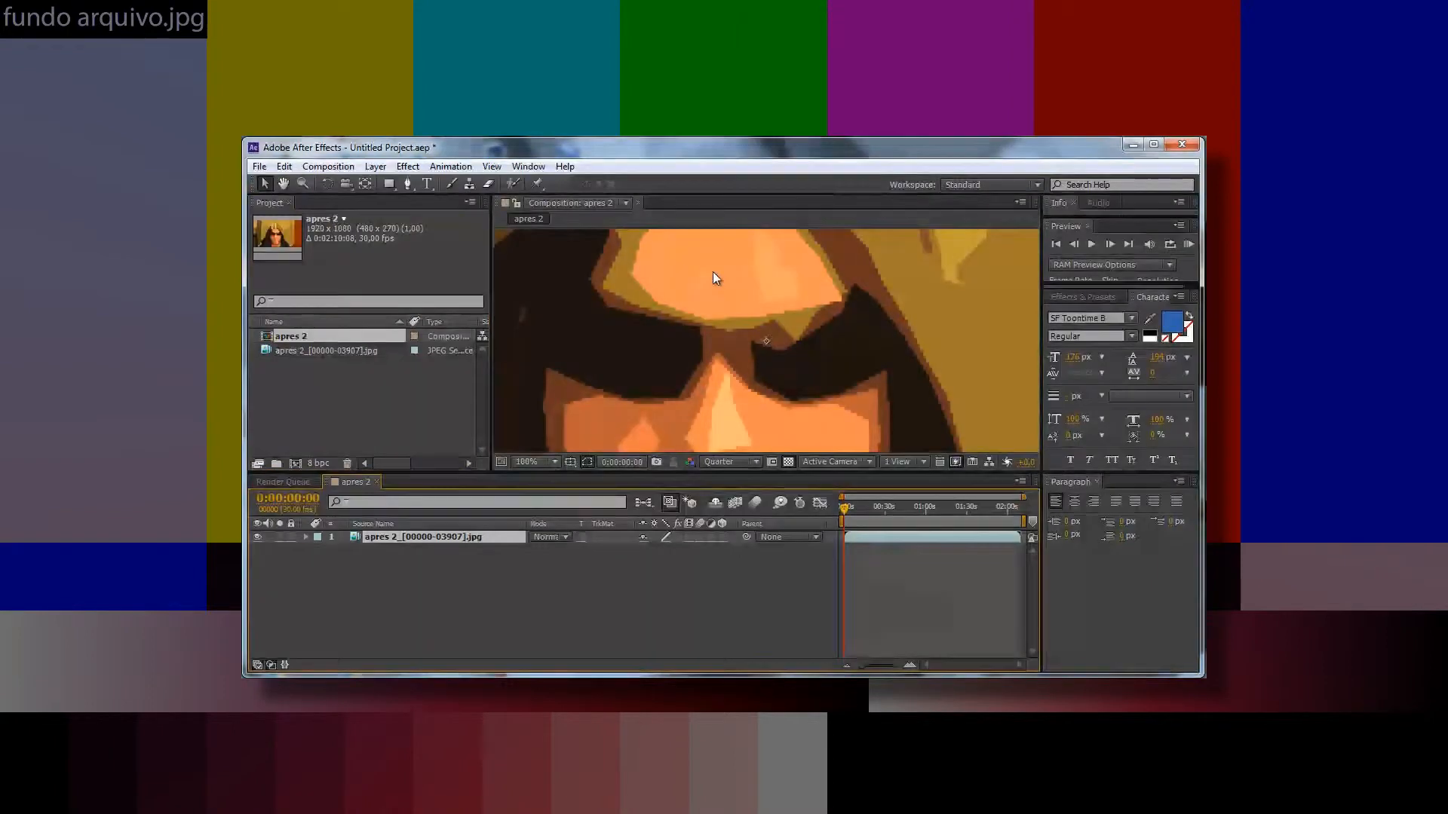
Step: Set the viewer magnification to 25% so the whole frame is visible
{"action": "left_click", "coordinate": [529, 462]}
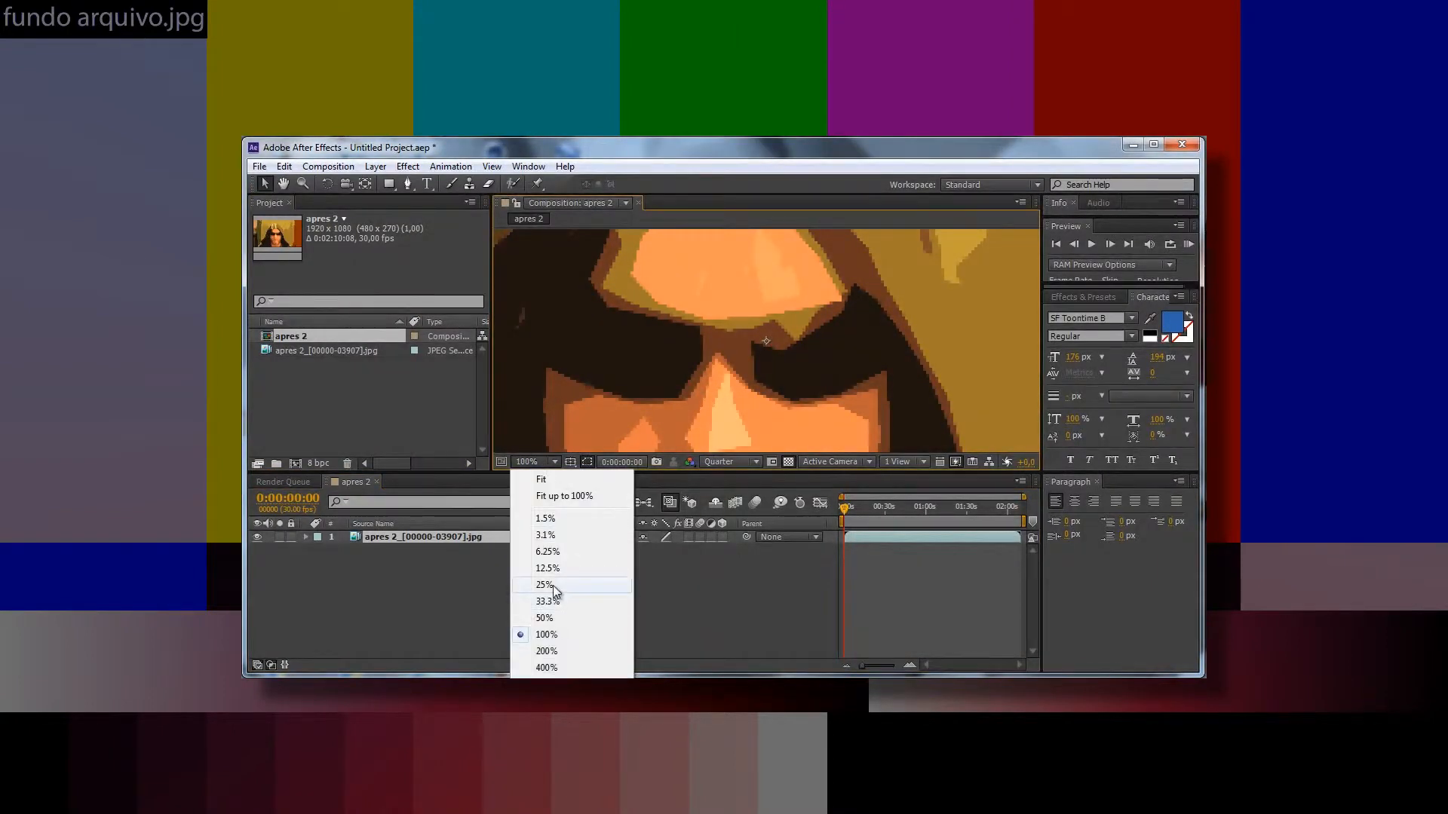
{"action": "left_click", "coordinate": [546, 584]}
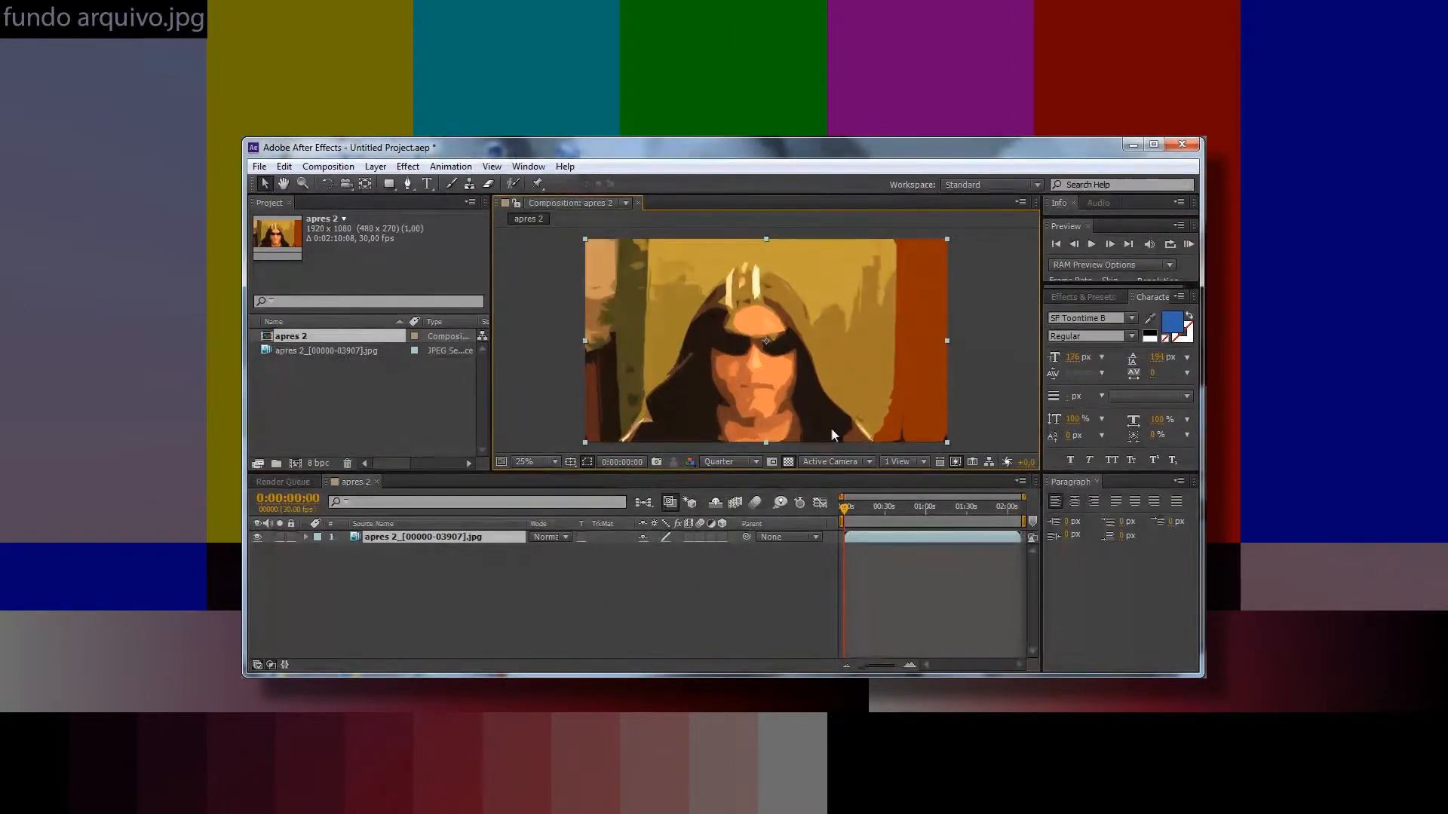
{"action": "mouse_move", "coordinate": [893, 572]}
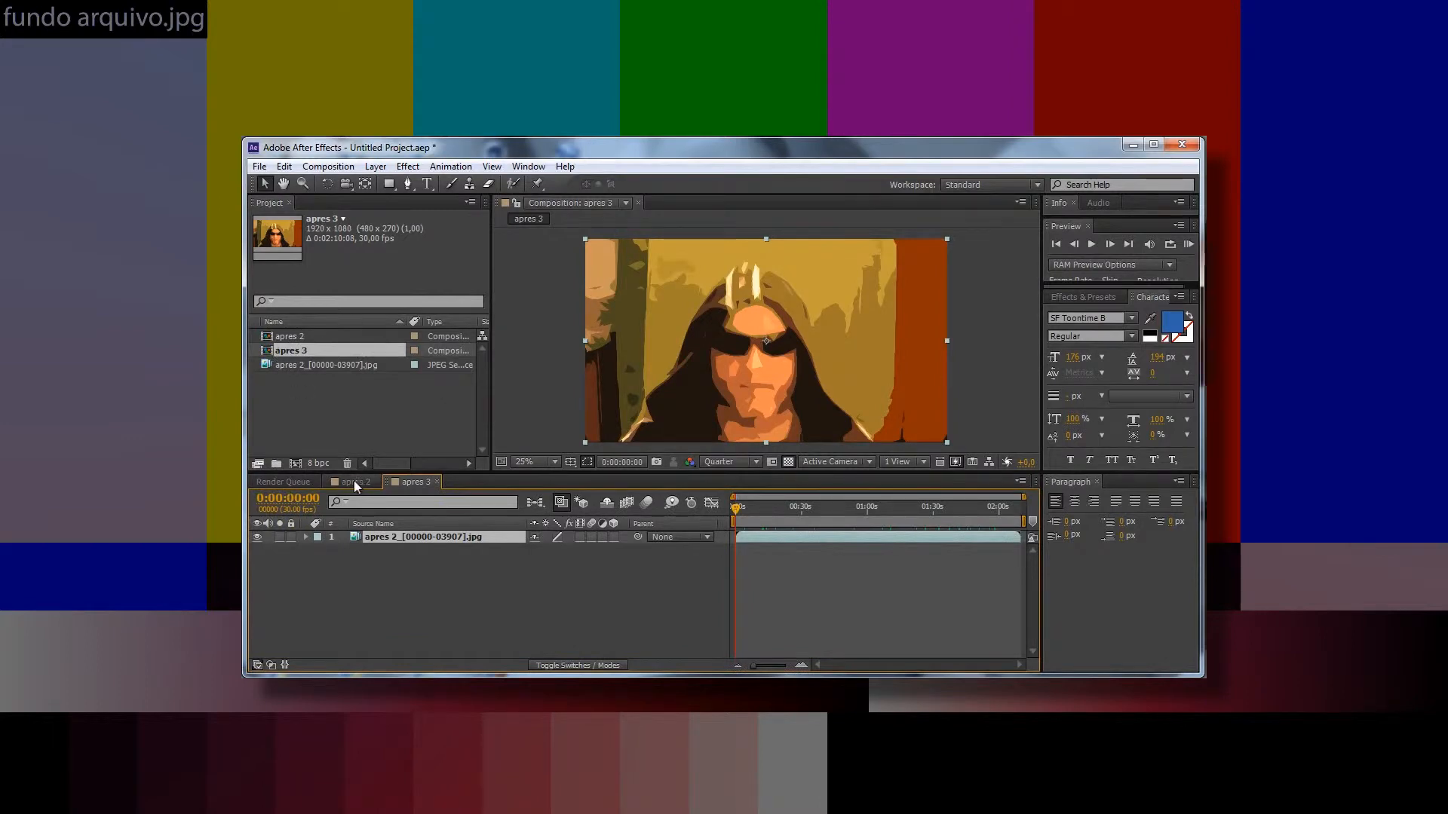
Step: Return to the apres 2 composition and add a new project folder
{"action": "left_click", "coordinate": [351, 481]}
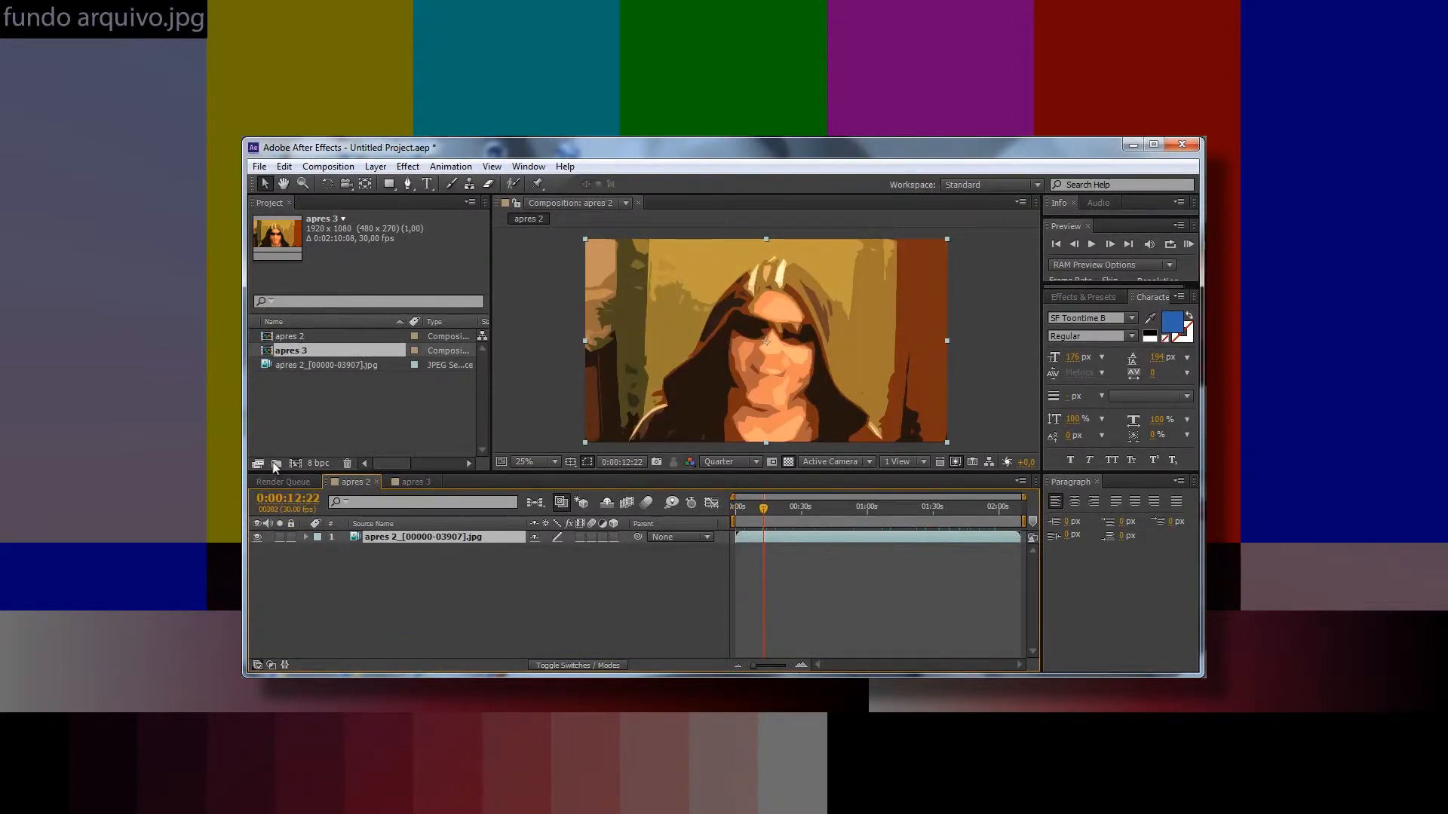
{"action": "left_click", "coordinate": [275, 463]}
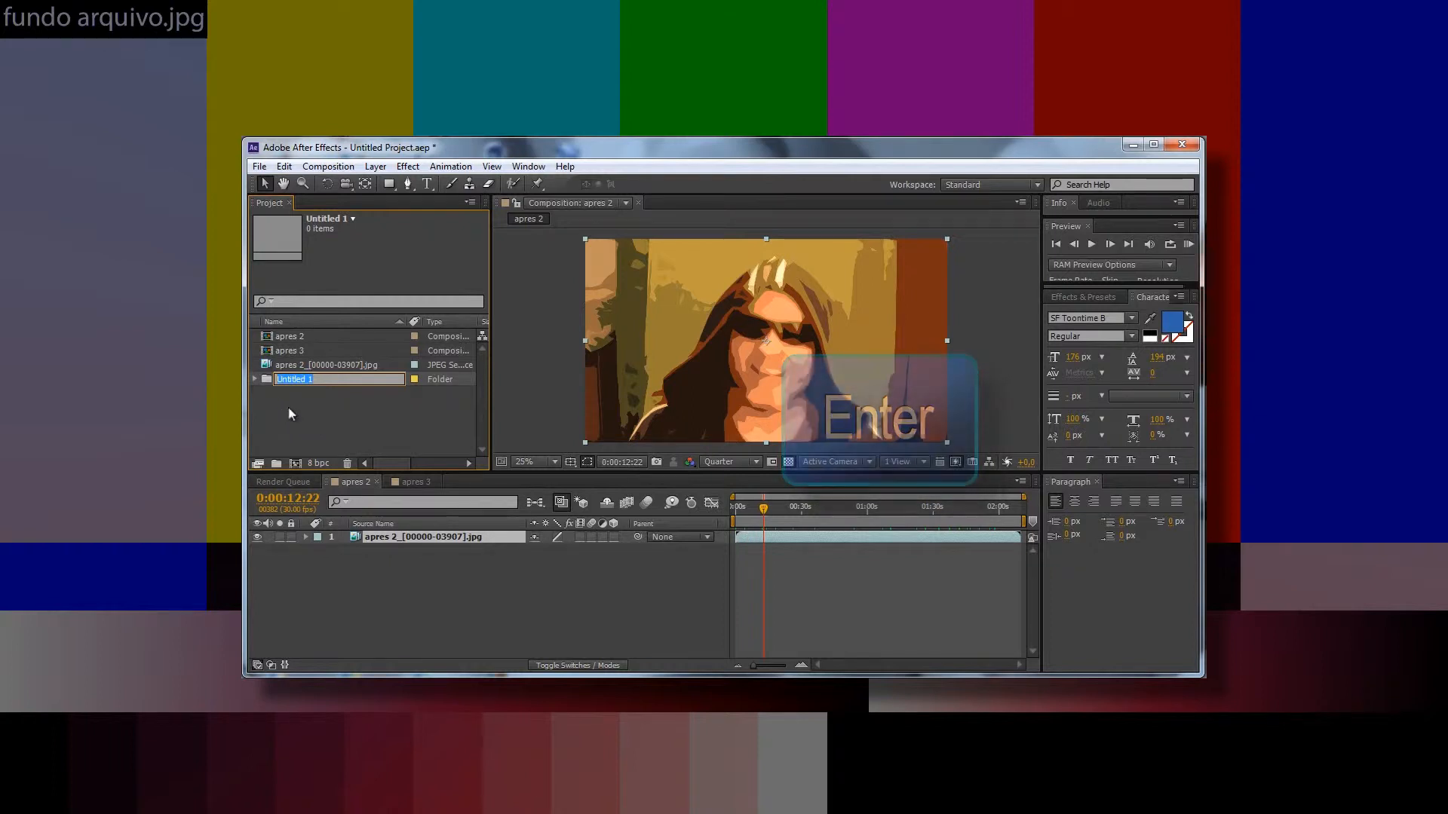
Step: Name folders Comps and Footage, filing the compositions and JPEG sequence inside
{"action": "key", "text": "Enter"}
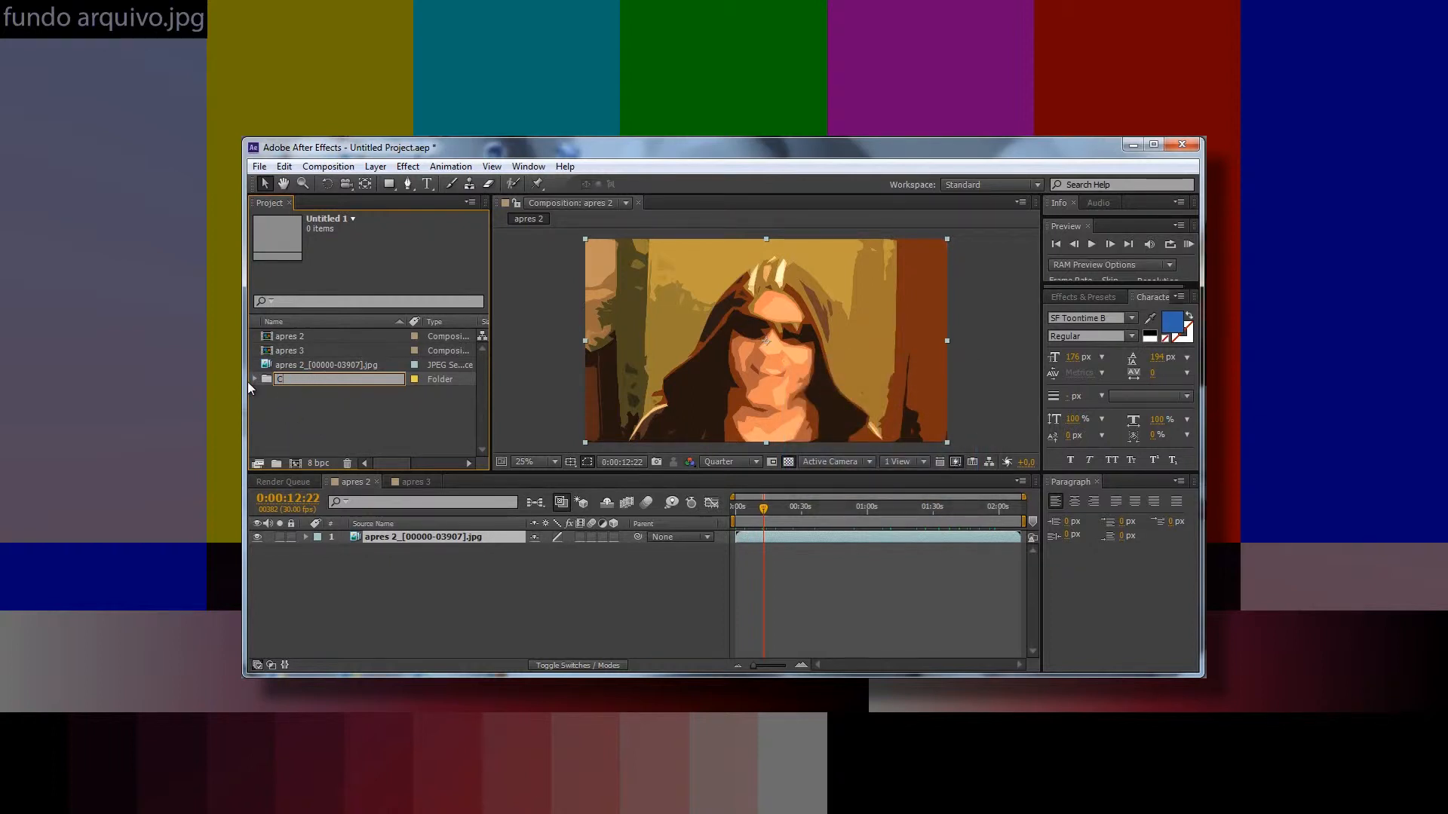
{"action": "type", "text": "Comps"}
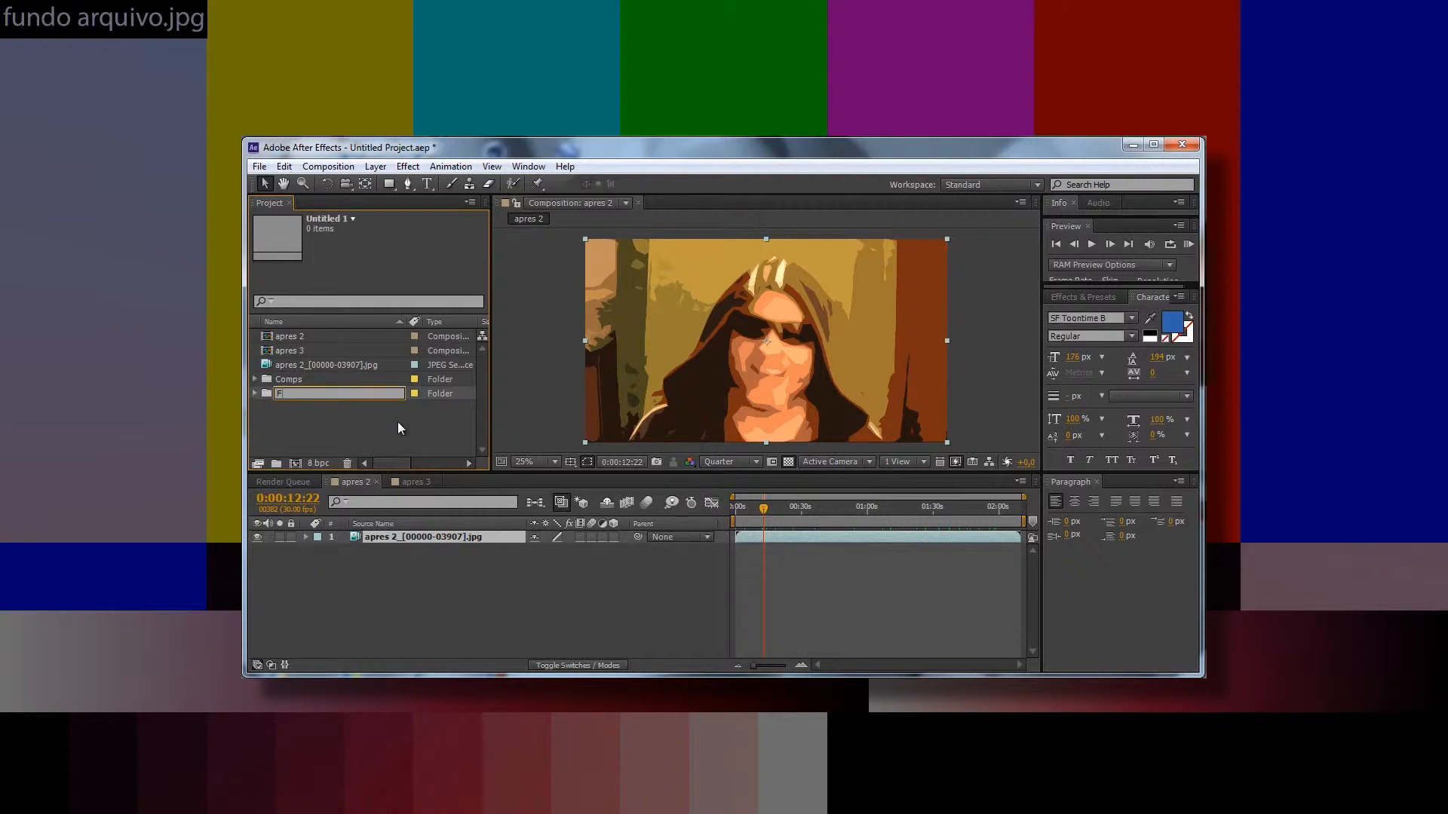
{"action": "type", "text": "Footage"}
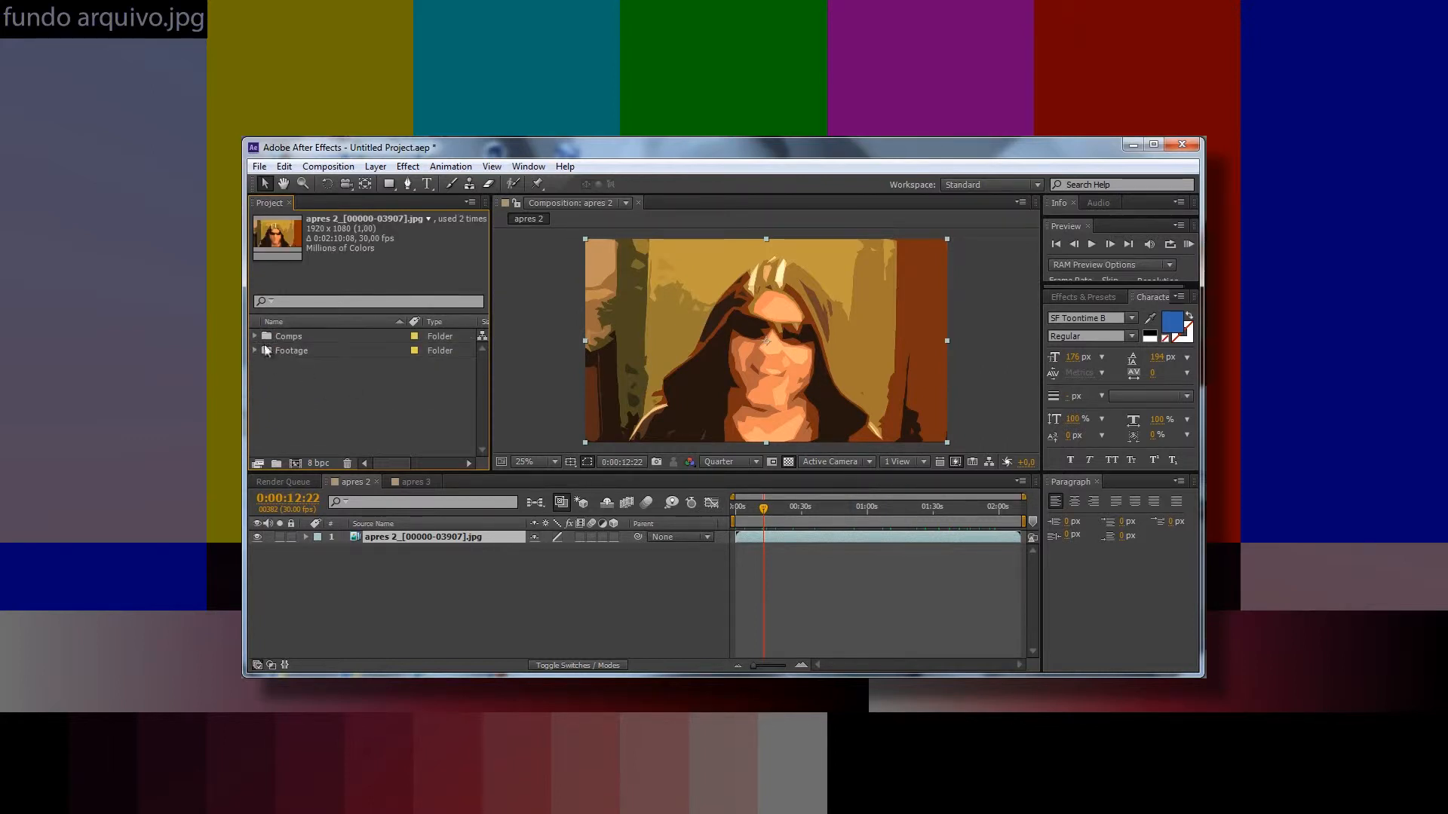
{"action": "left_click", "coordinate": [255, 336]}
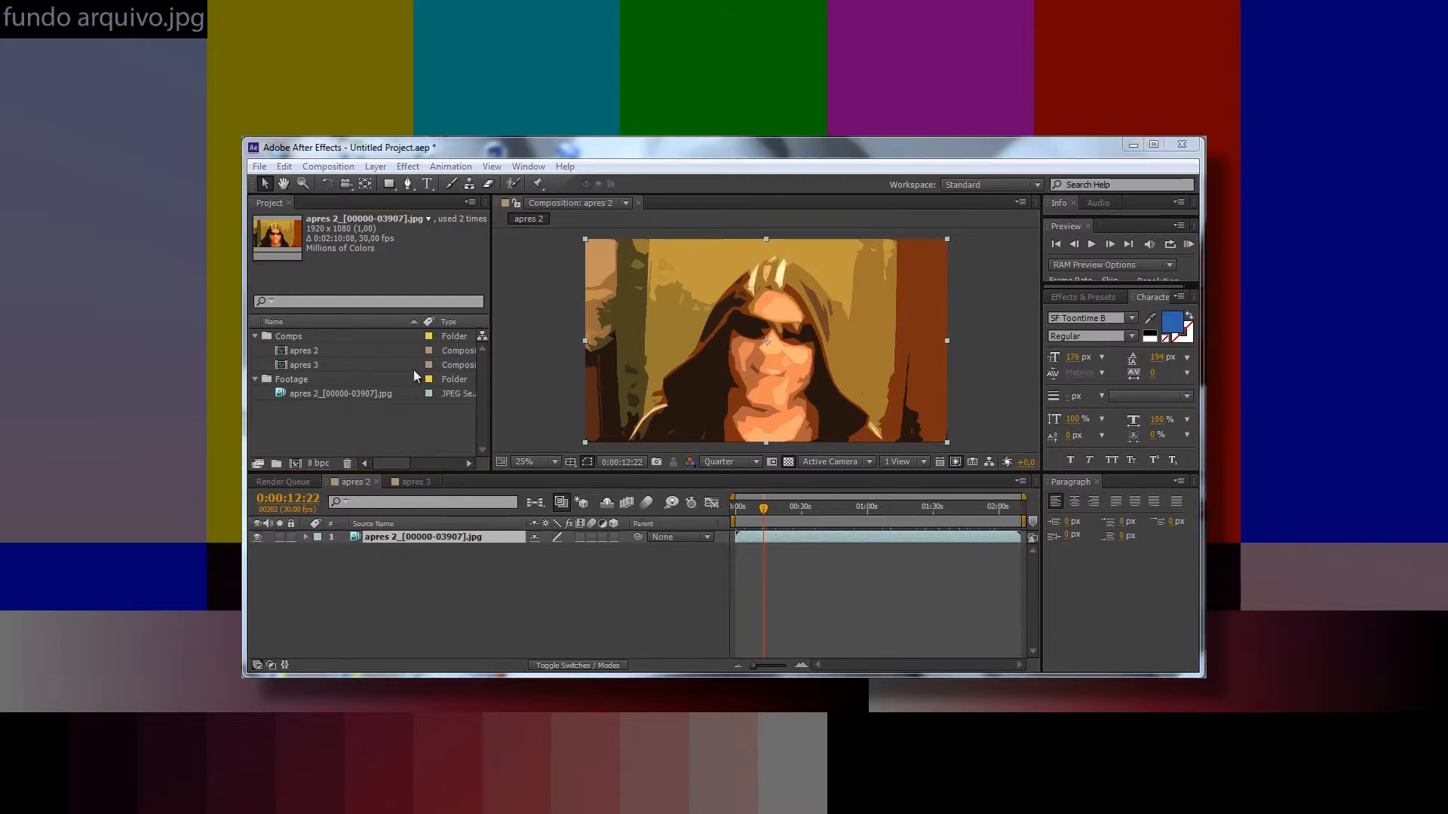
Step: Open the project files in Adobe Bridge via File > Browse in Bridge
{"action": "left_click", "coordinate": [260, 166]}
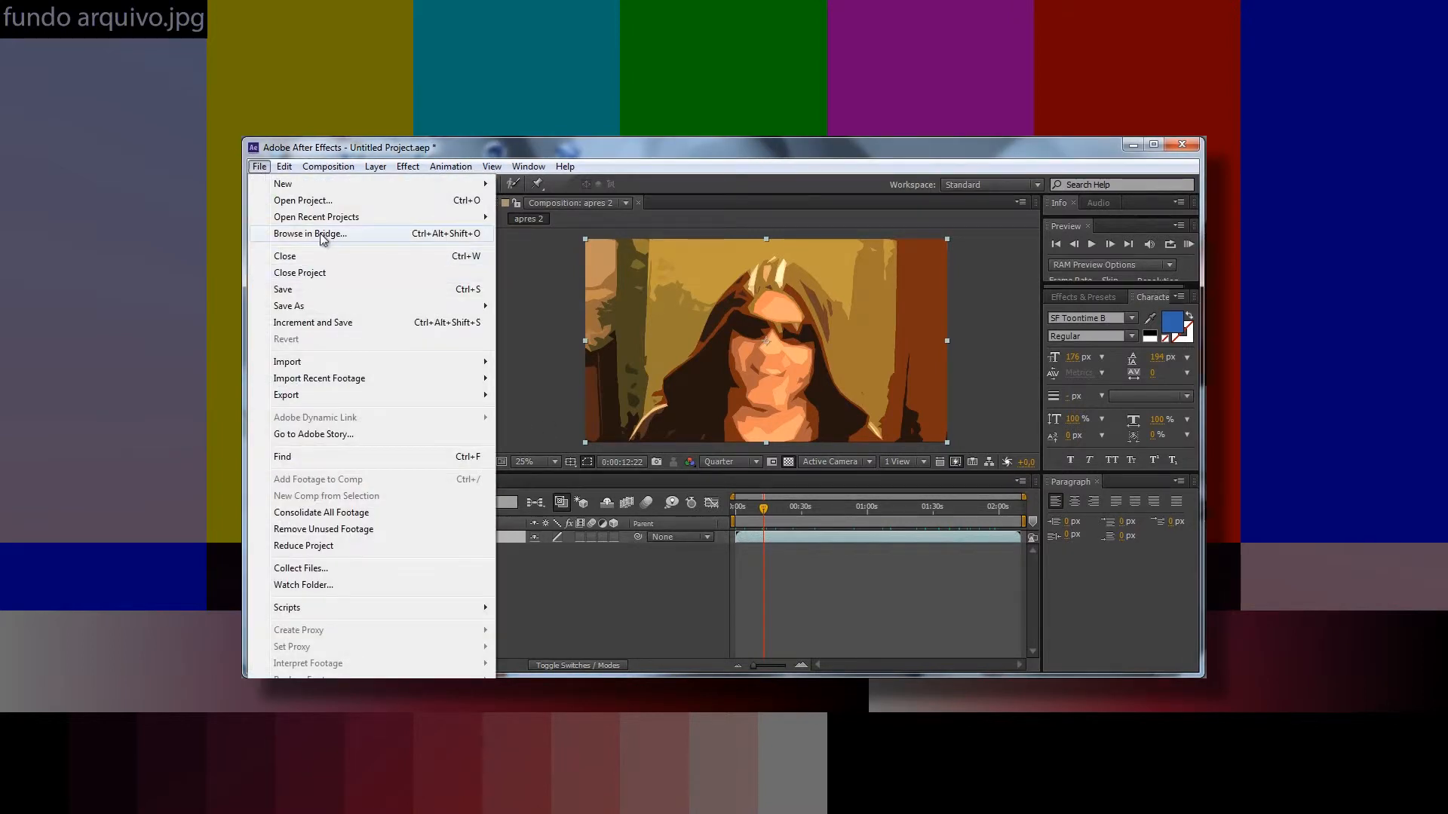
{"action": "left_click", "coordinate": [309, 233]}
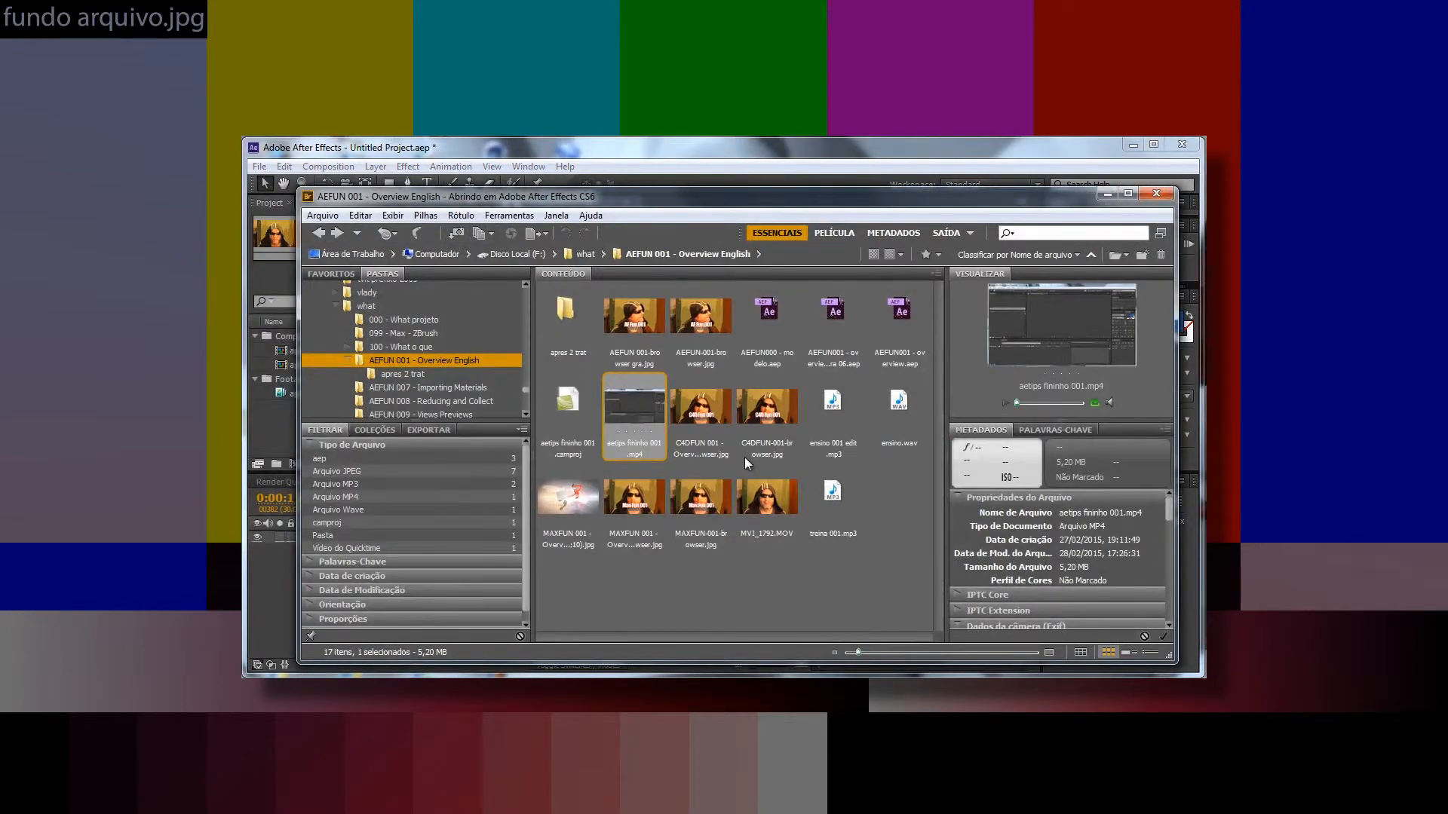
{"action": "mouse_move", "coordinate": [733, 403]}
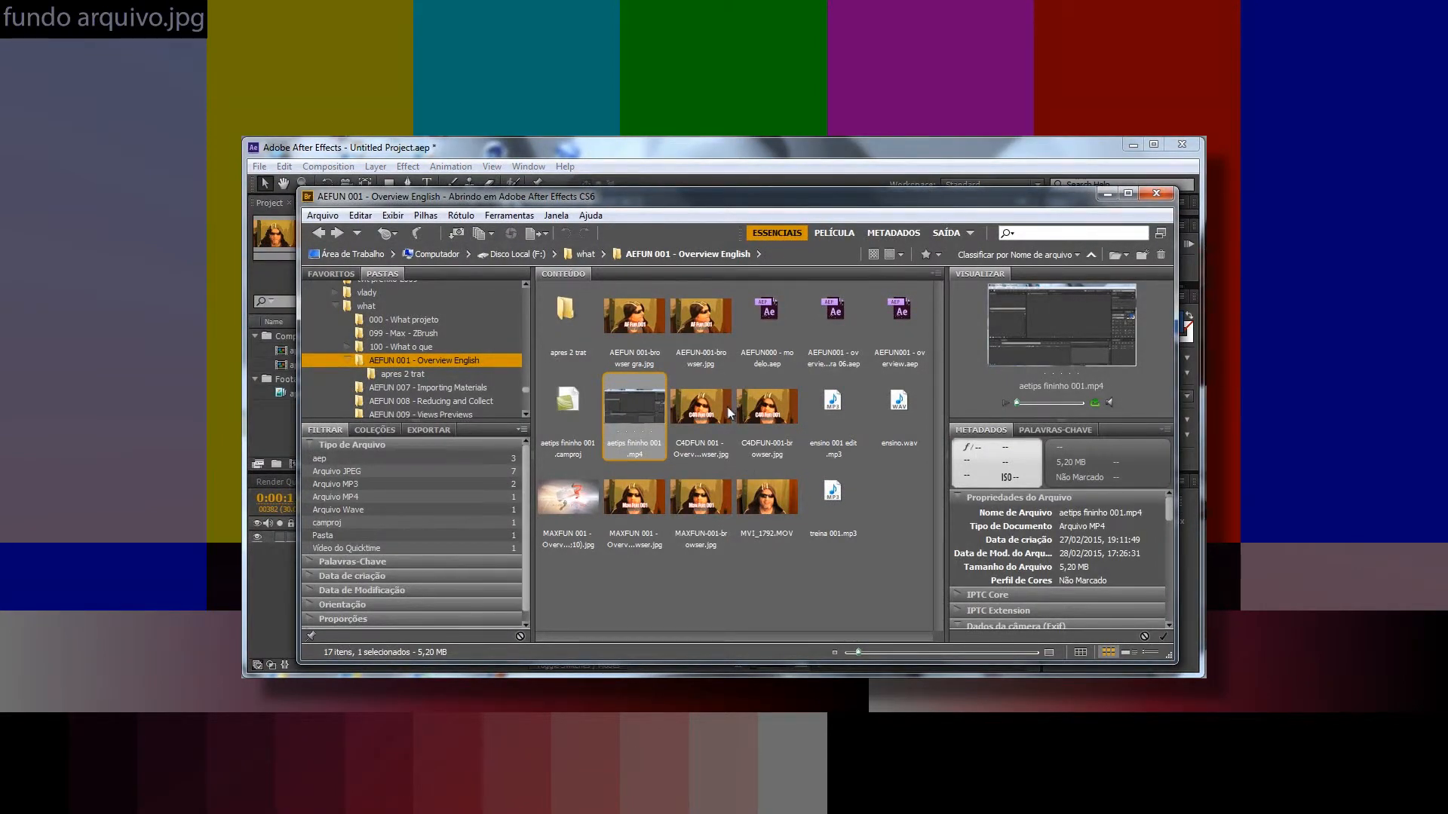
Step: Preview AEFUN 001, C4D Fun 001, ensino 001 edit.mp3, then place aetips fininho 001.mp4
{"action": "left_click", "coordinate": [633, 315]}
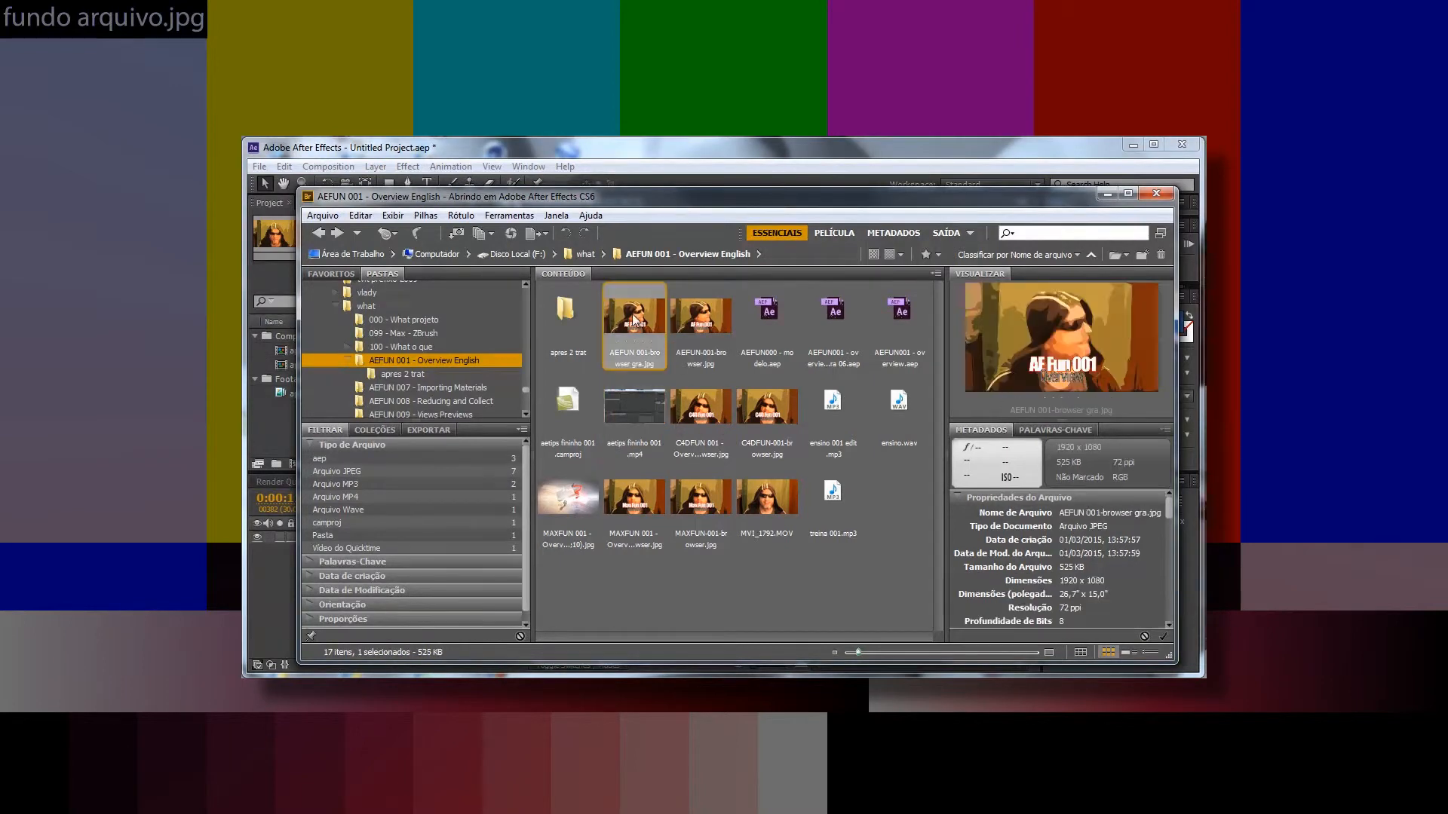
{"action": "left_click", "coordinate": [765, 407]}
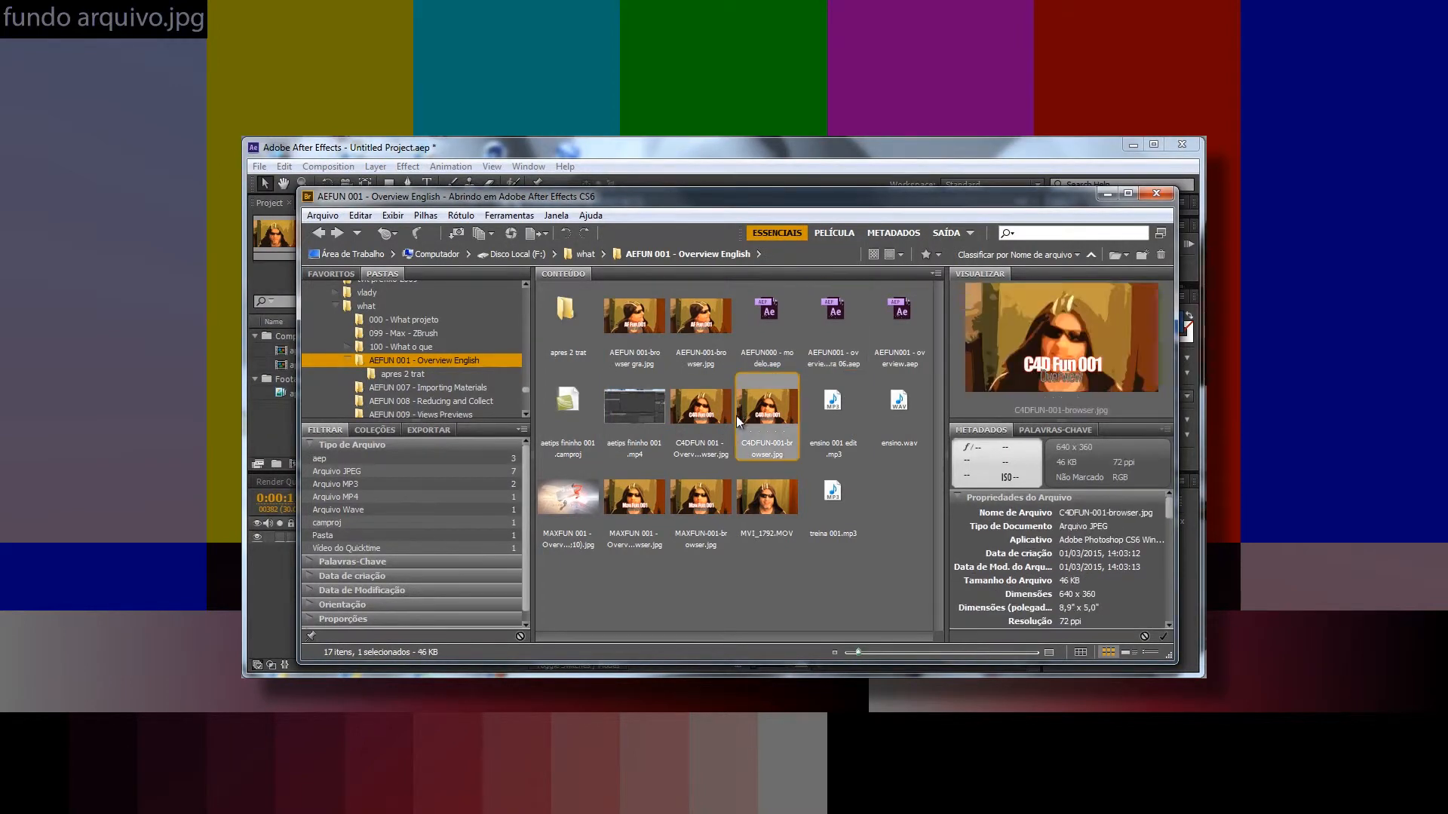
{"action": "left_click", "coordinate": [633, 407]}
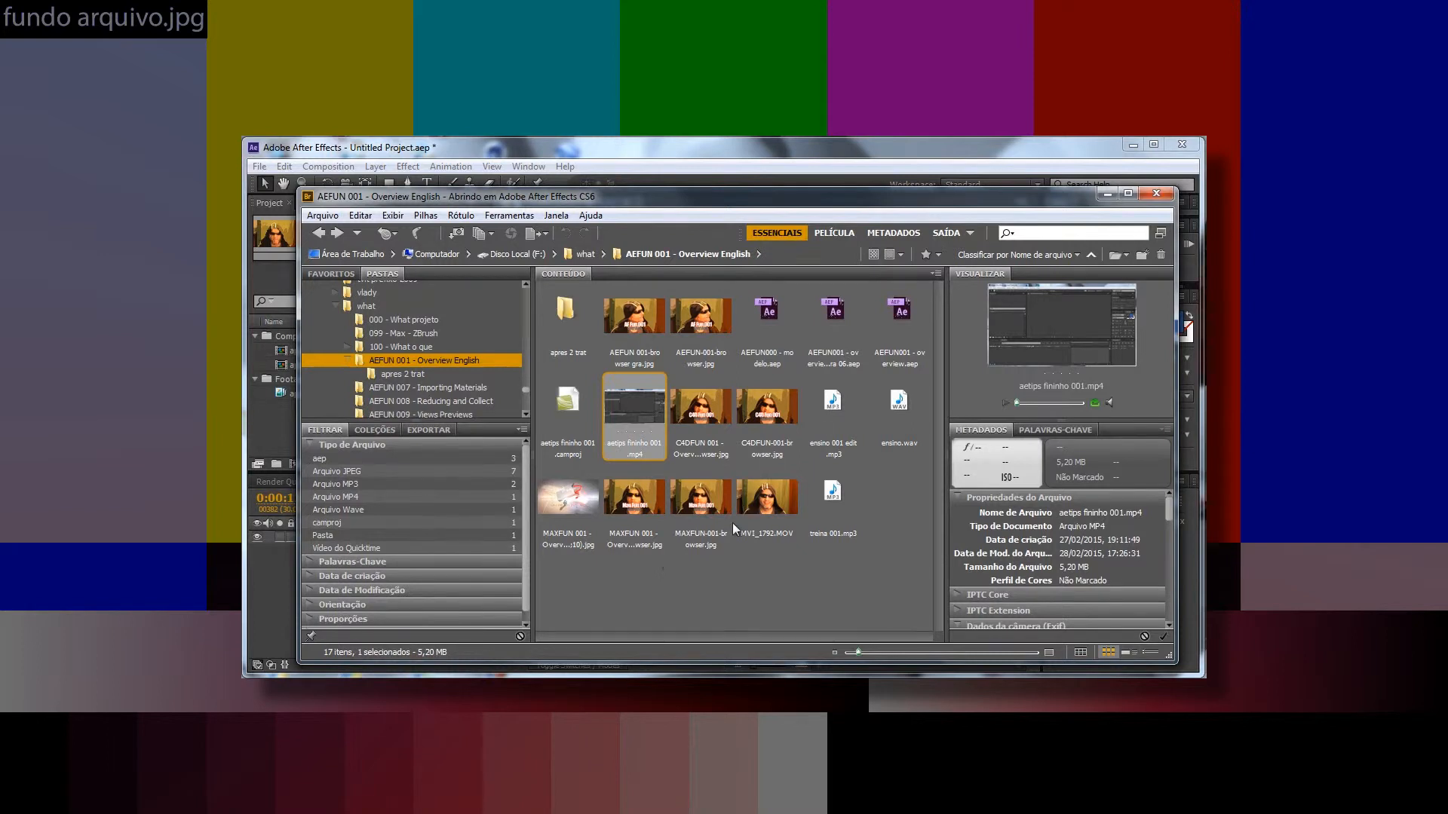
{"action": "left_click", "coordinate": [832, 406]}
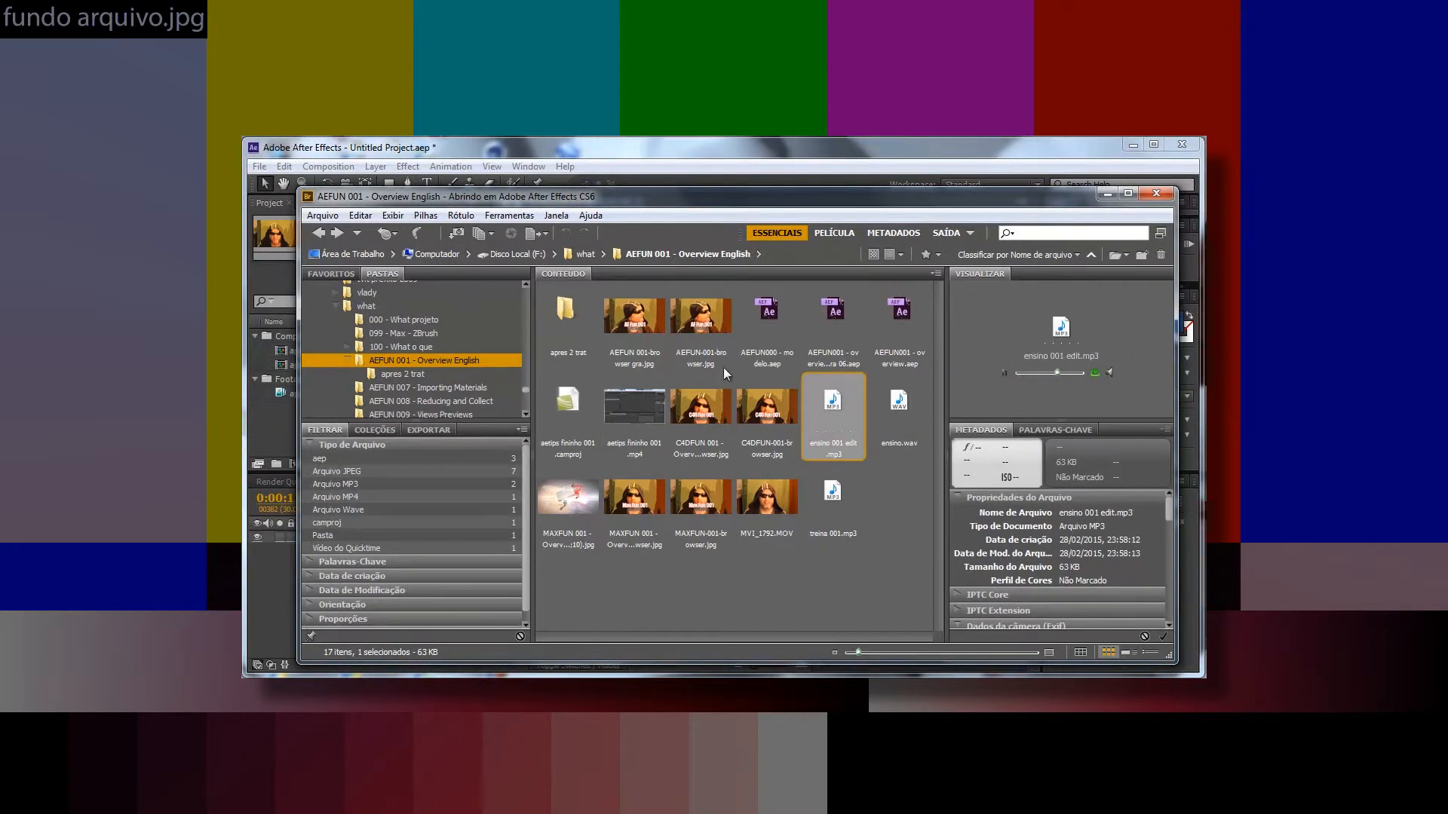
{"action": "left_click", "coordinate": [633, 412]}
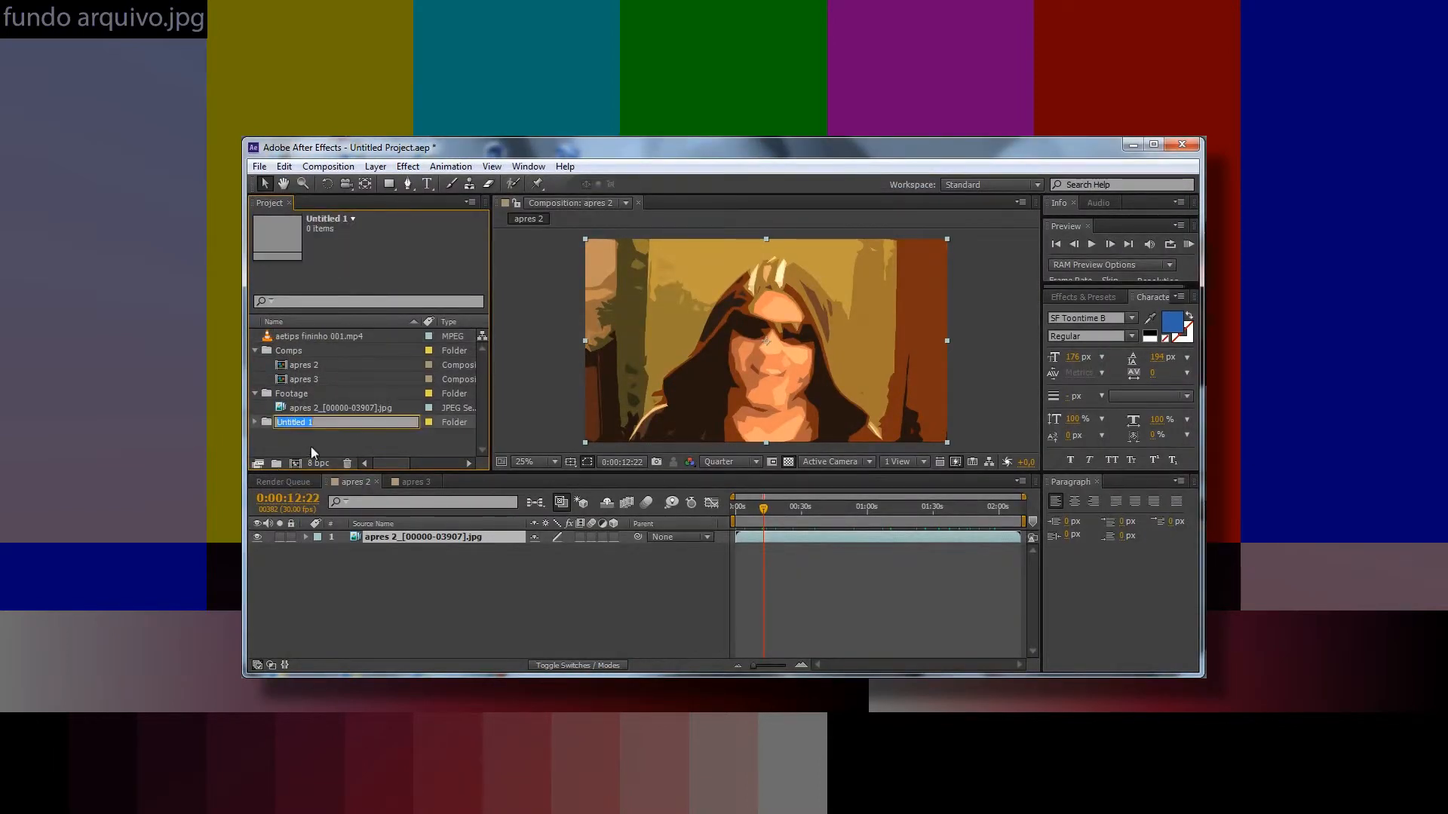
Step: Name the new folder 'video' to hold the MP4 clip
{"action": "type", "text": "video"}
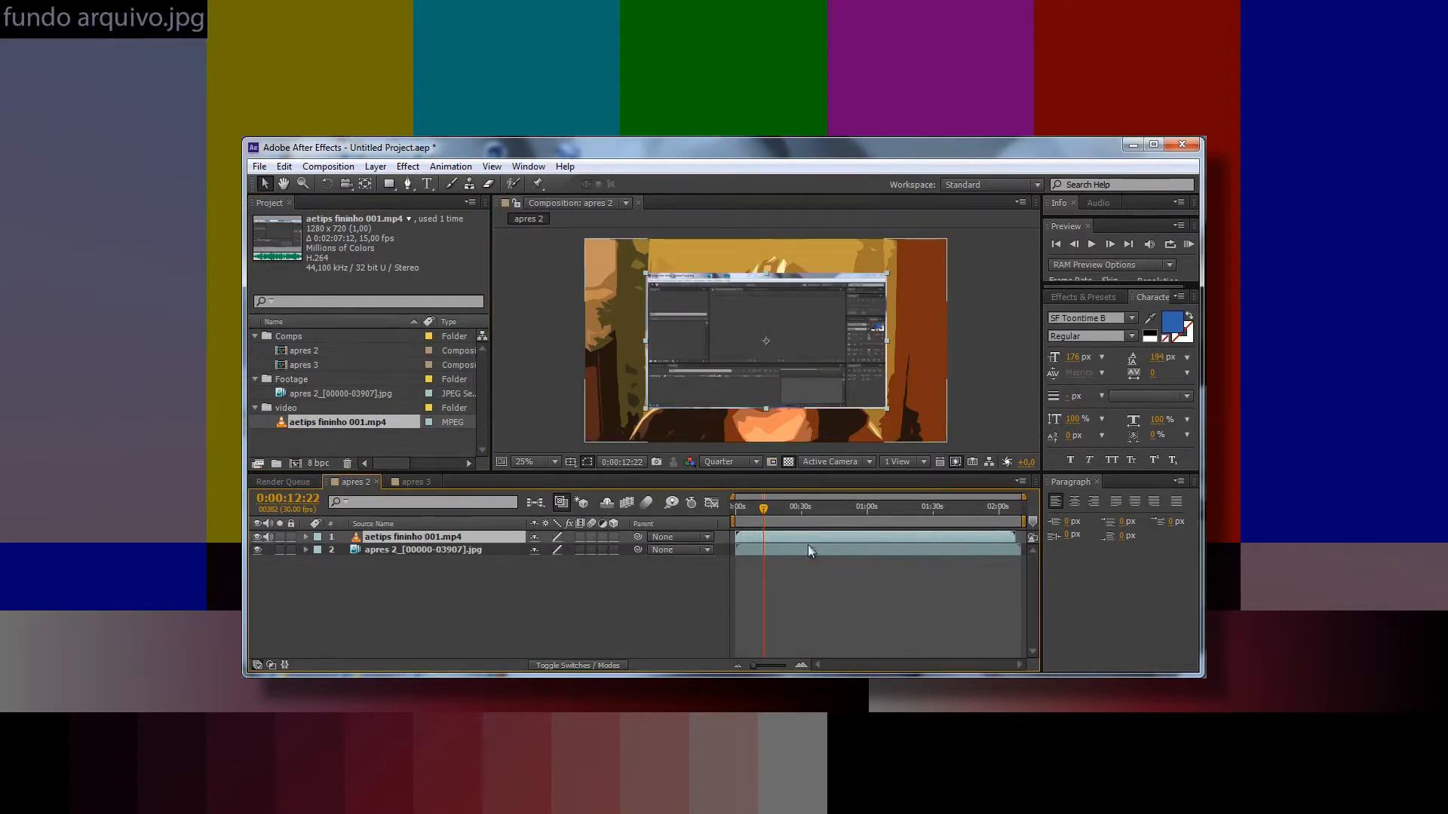
{"action": "mouse_move", "coordinate": [776, 522]}
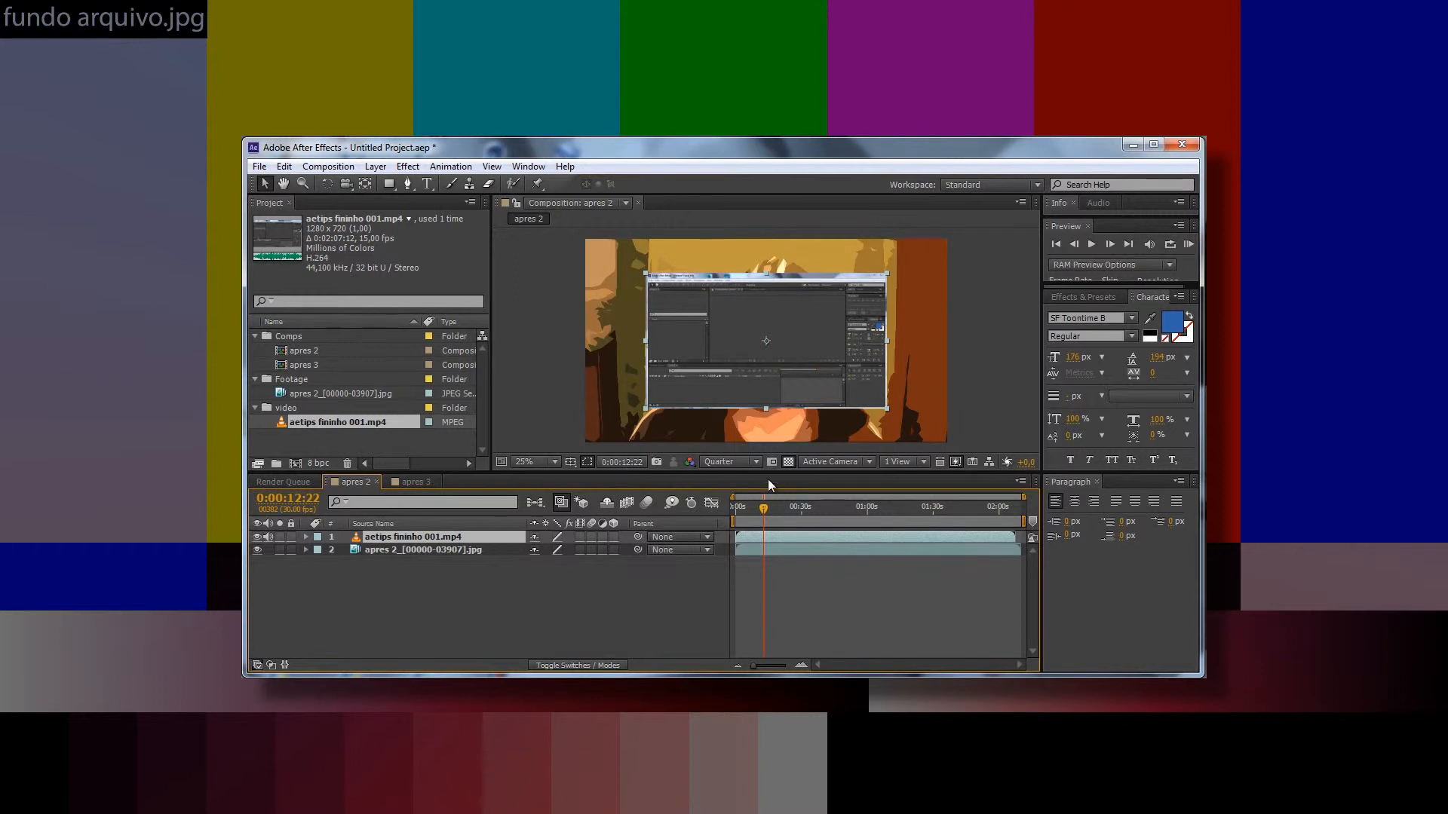
{"action": "mouse_move", "coordinate": [780, 486]}
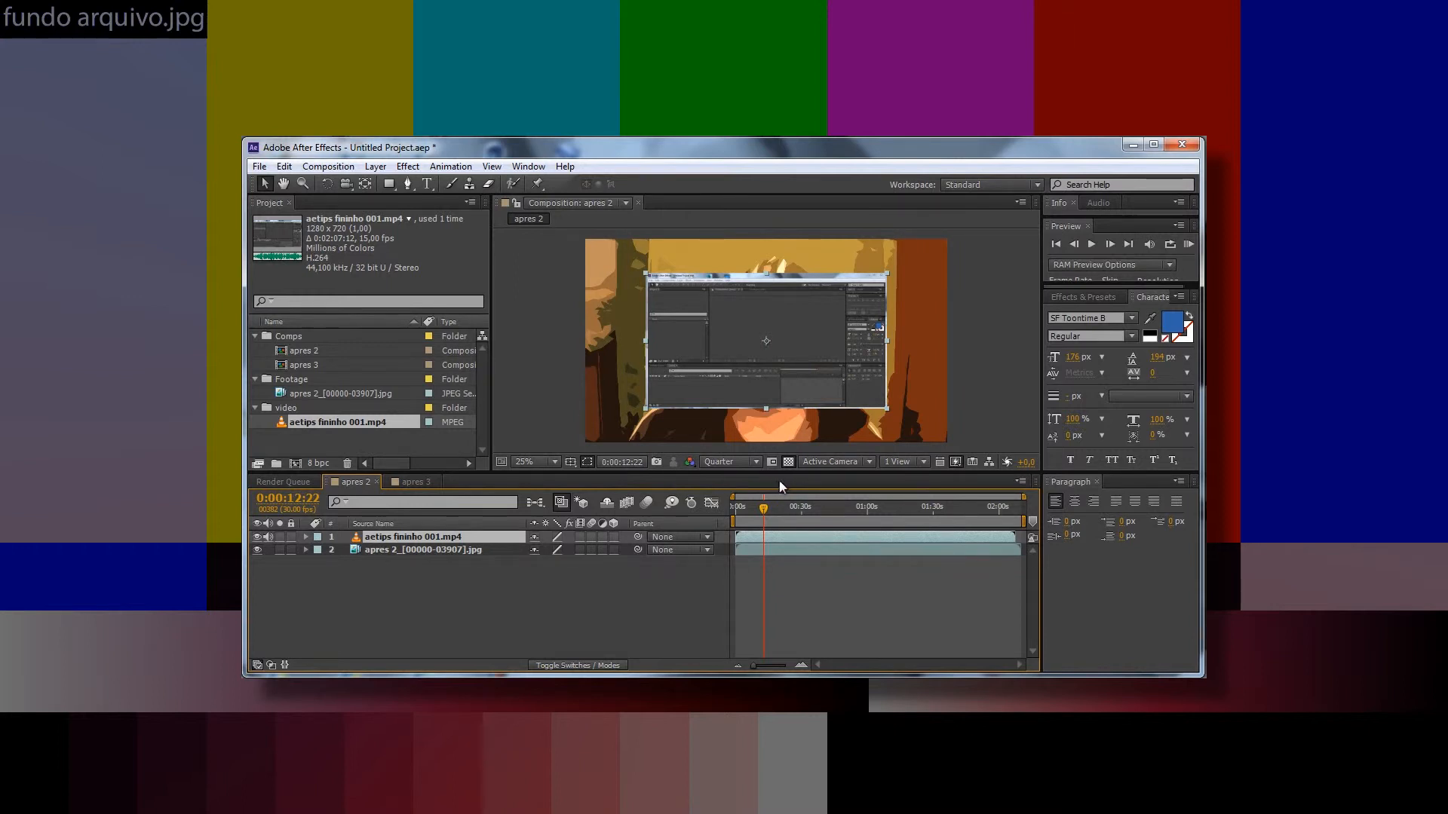